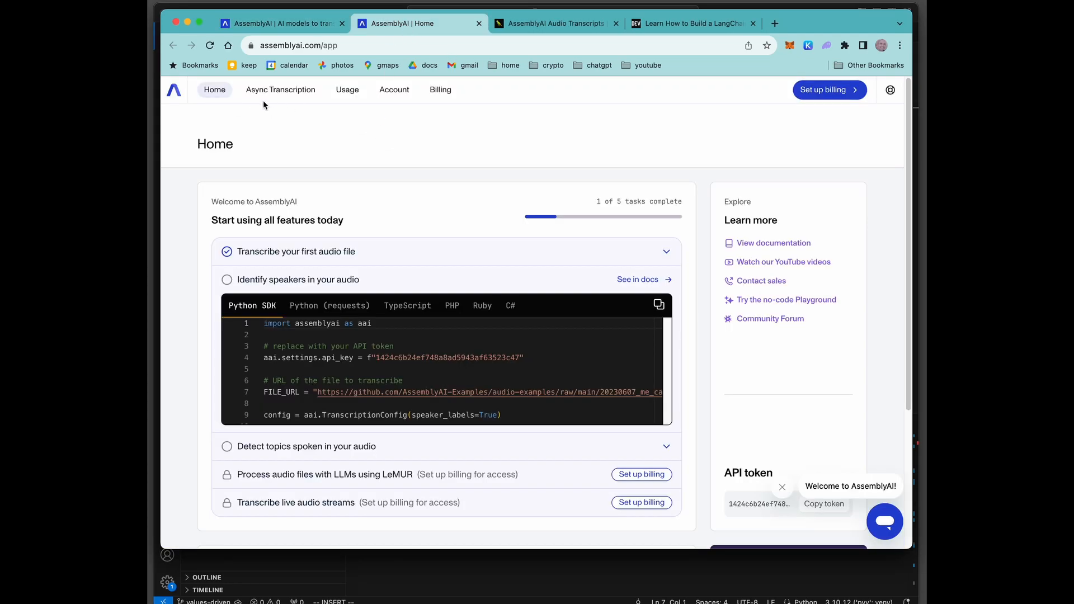
mouse_move(400, 94)
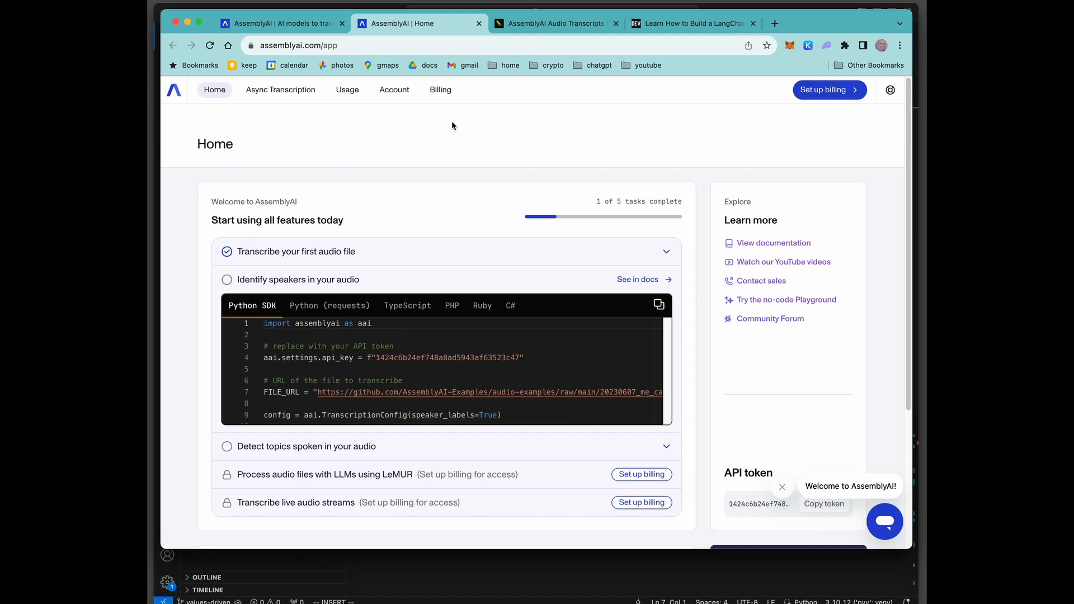
mouse_move(508, 106)
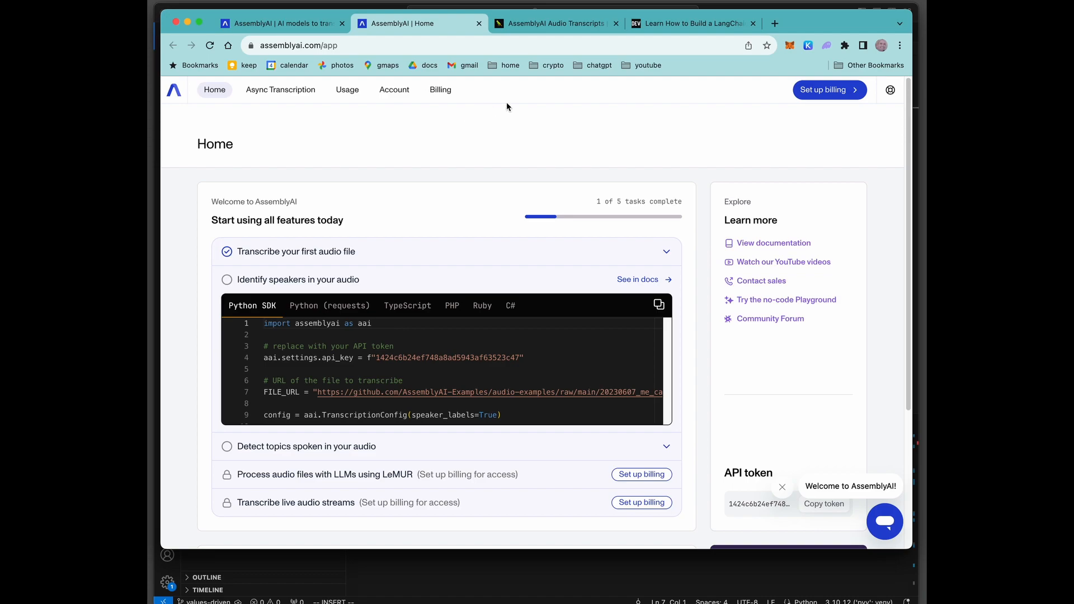
Read LangChain's AssemblyAI Audio Transcripts loader docs, then go back to the dev.to tutorial
click(550, 24)
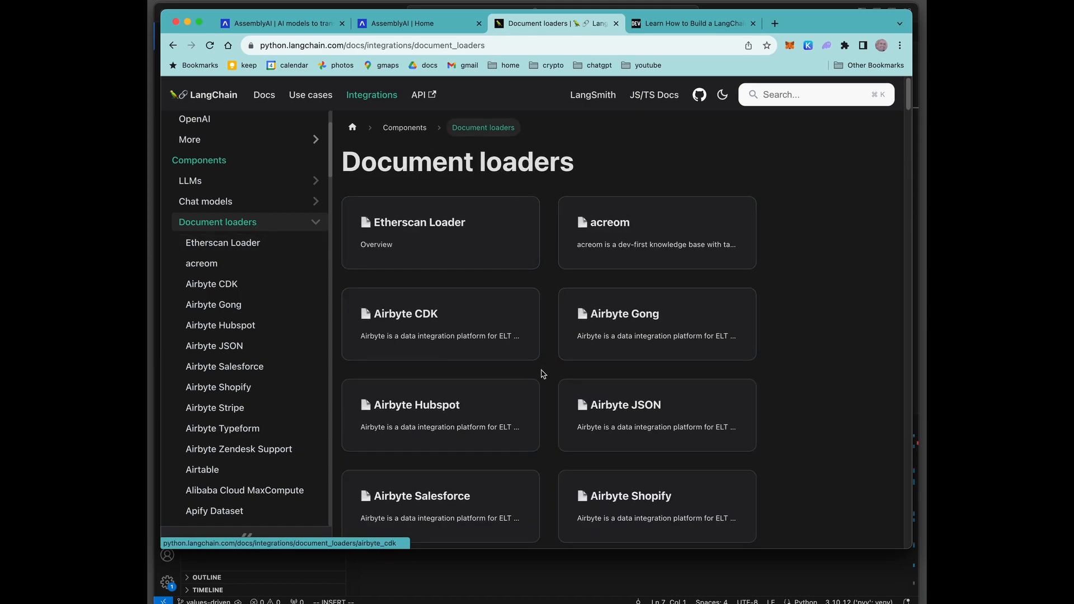
scroll(down, 3)
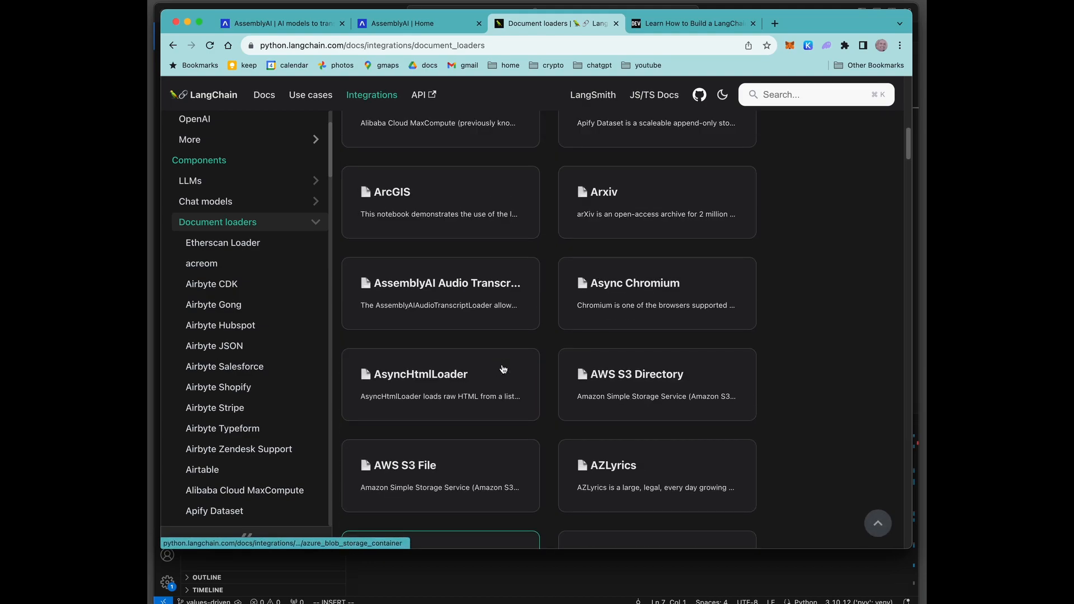
click(439, 283)
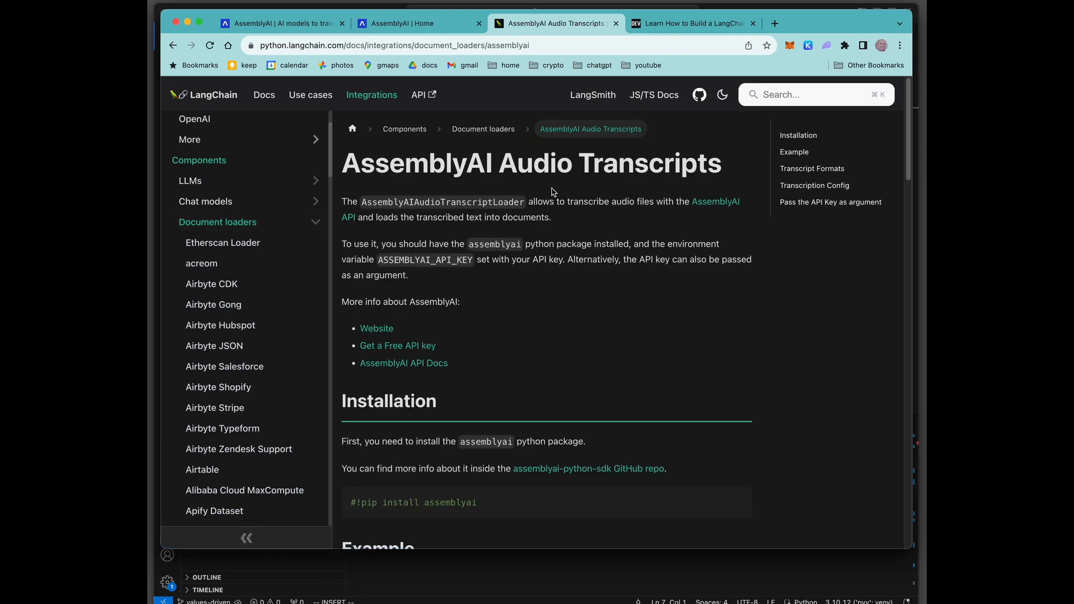
mouse_move(632, 155)
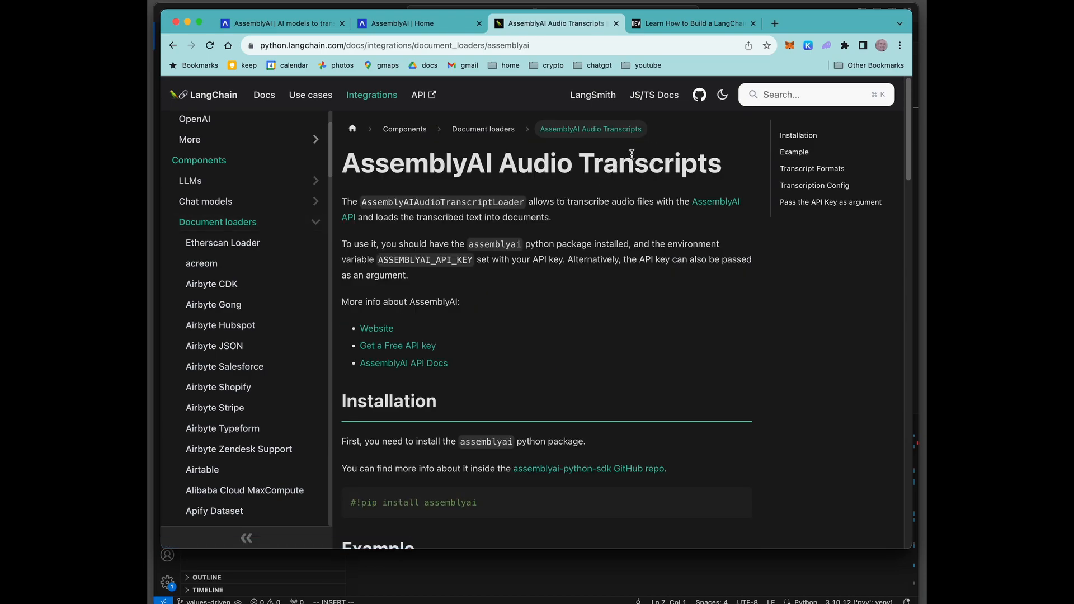
click(691, 24)
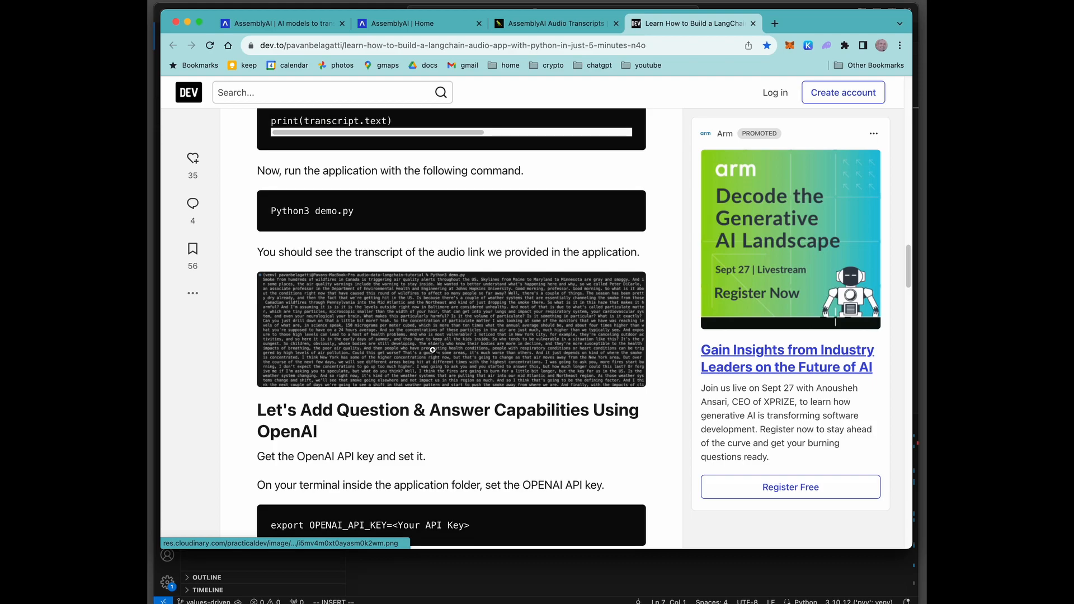
scroll(up, 3)
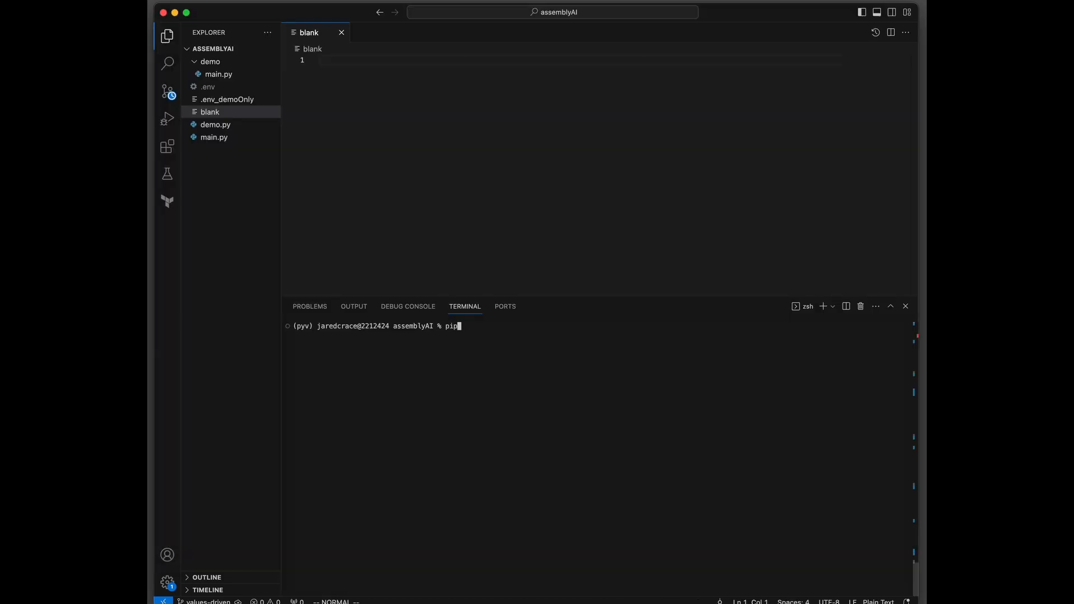
Run pip3 install langchain in the terminal, which reports it is already satisfied
text(3)
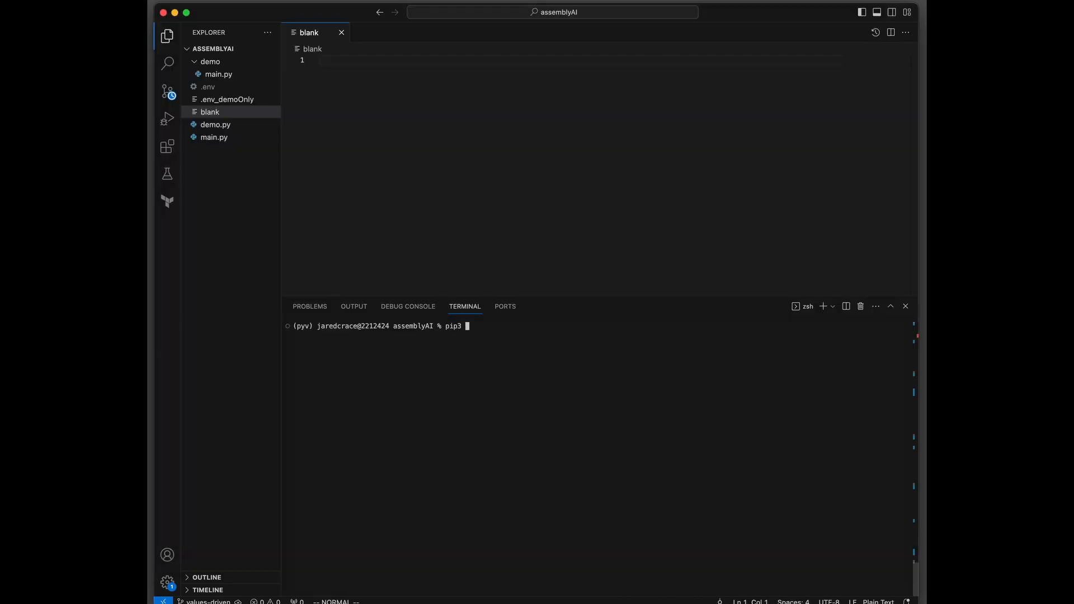
text(install land)
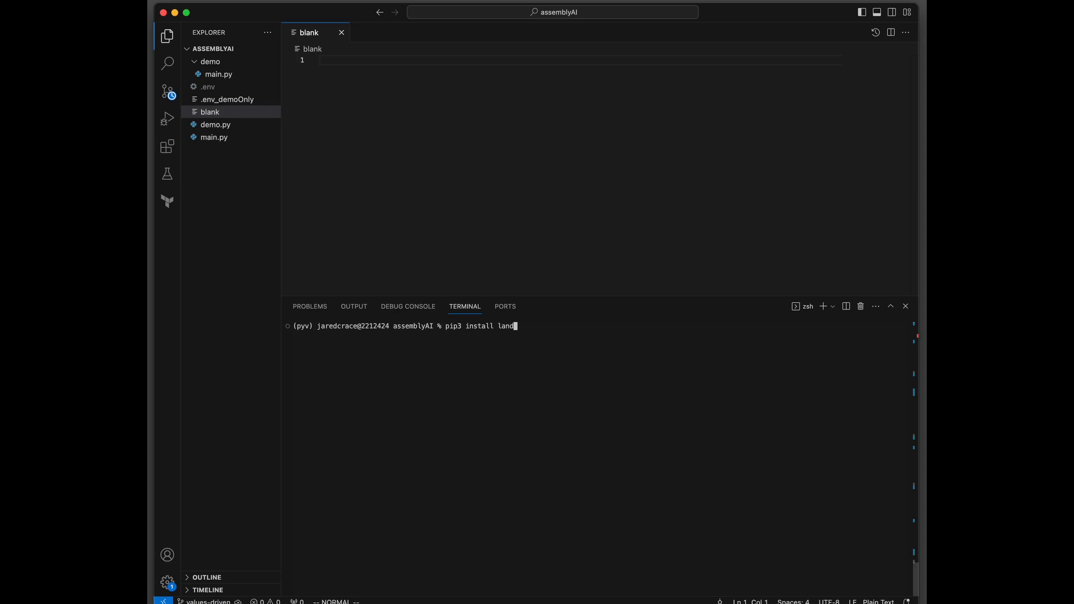
key(Enter)
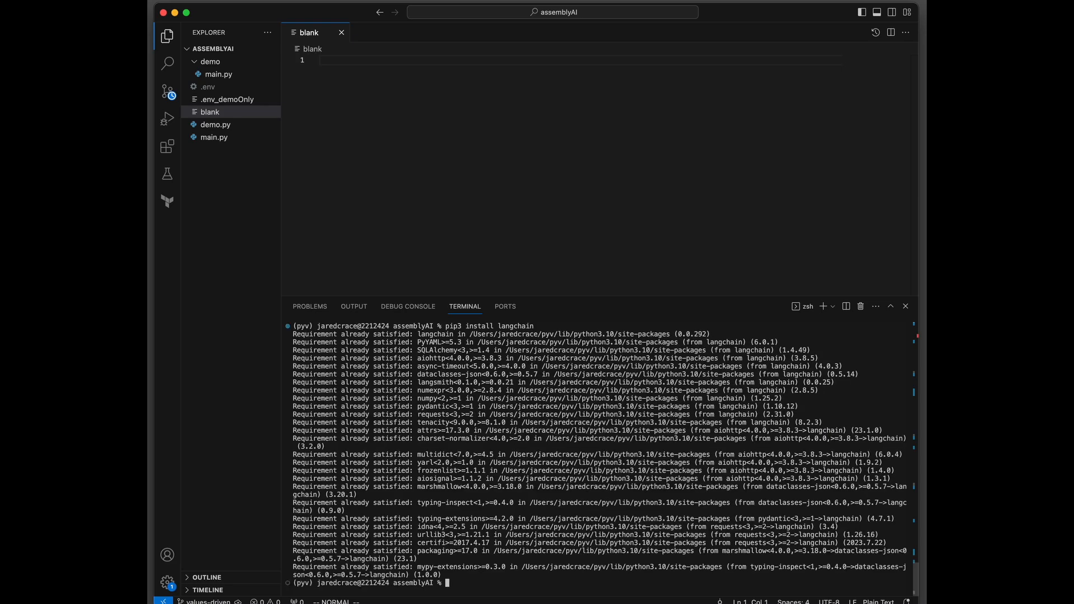
Type the pip3 install assemblyai command in the terminal
text(pip)
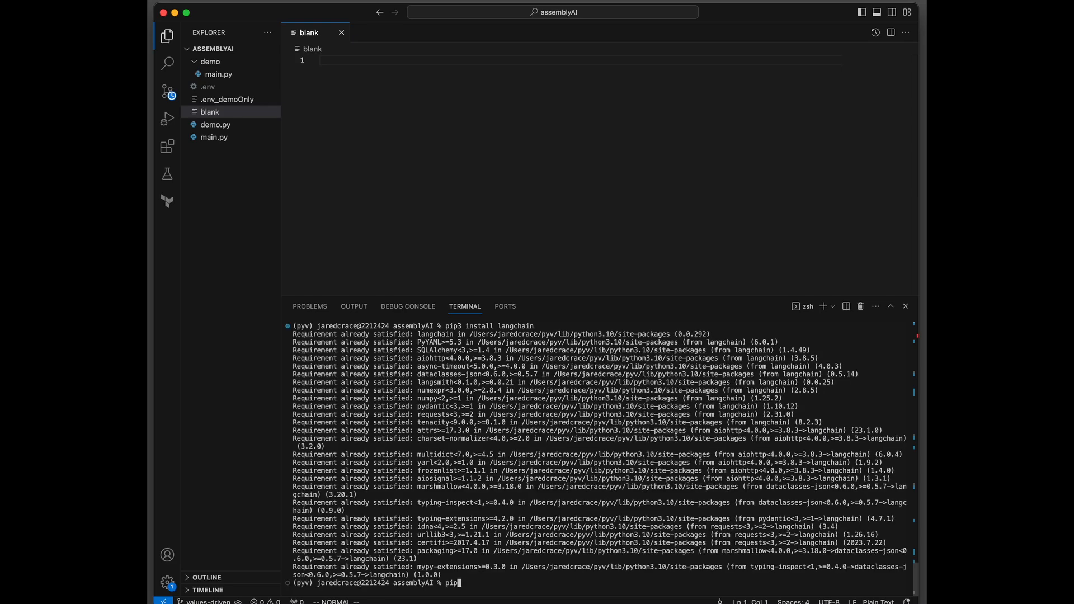
text(install)
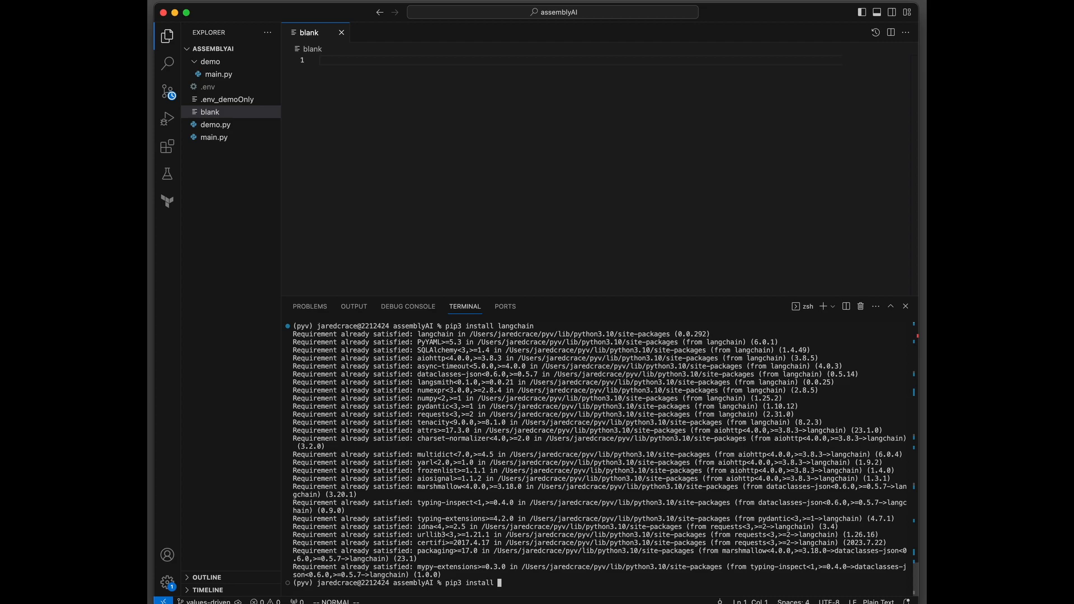
text(assemblyai)
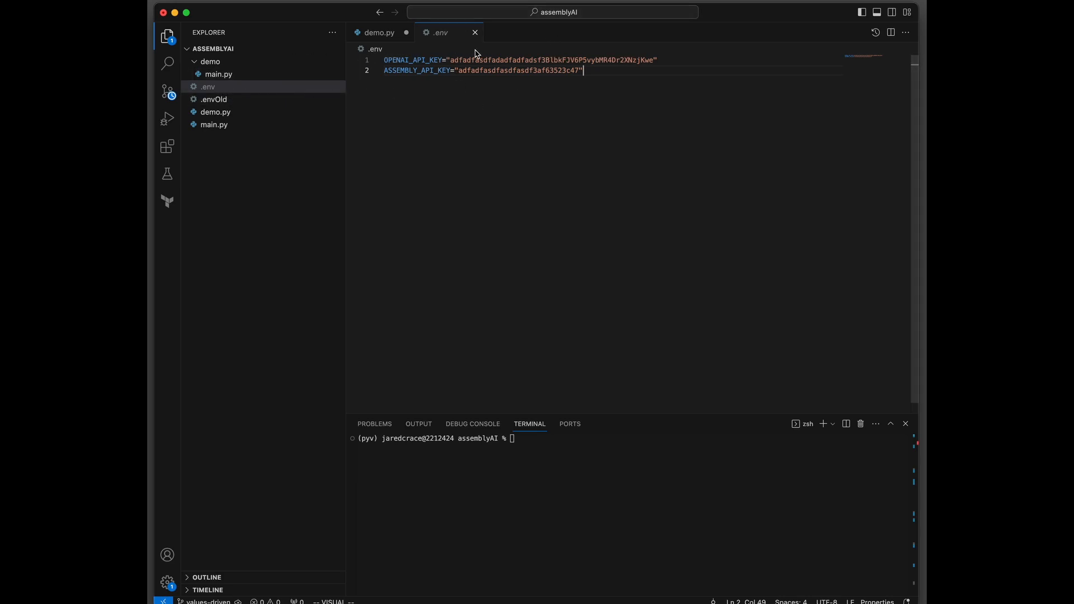
mouse_move(465, 89)
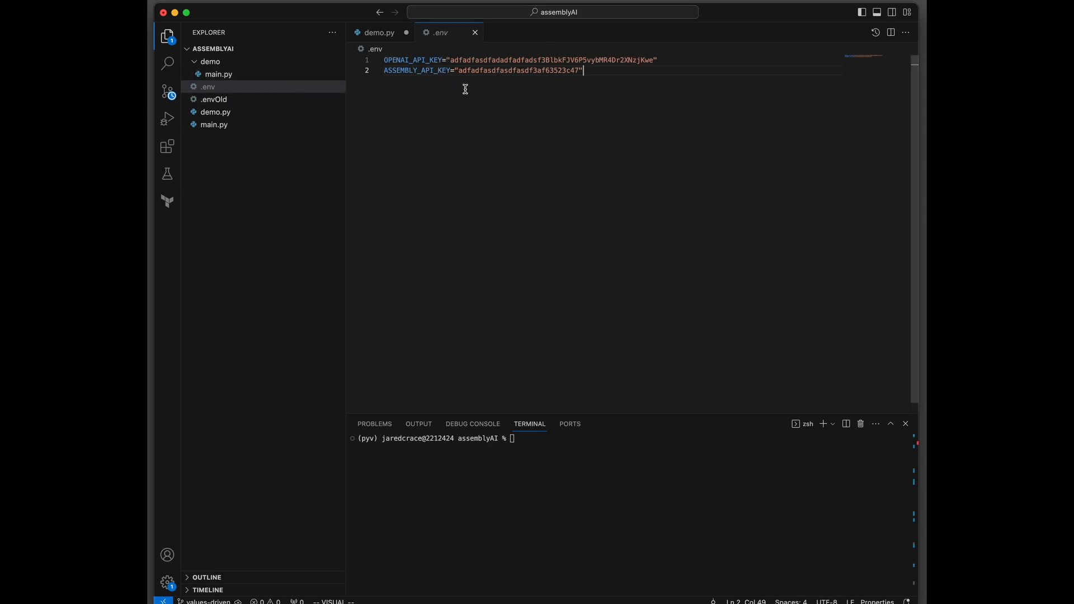
mouse_move(446, 146)
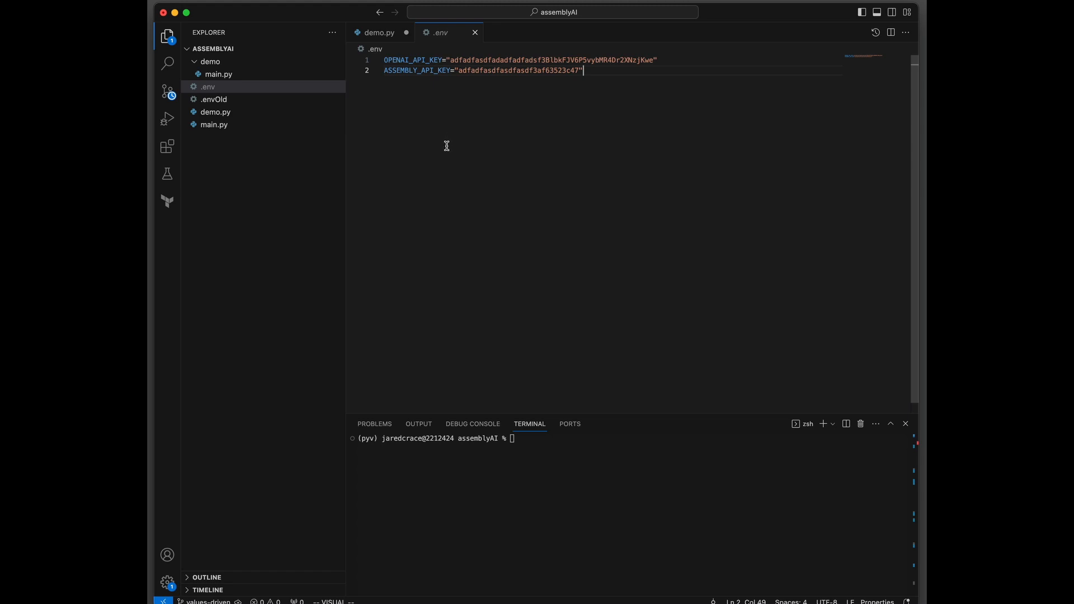
mouse_move(527, 101)
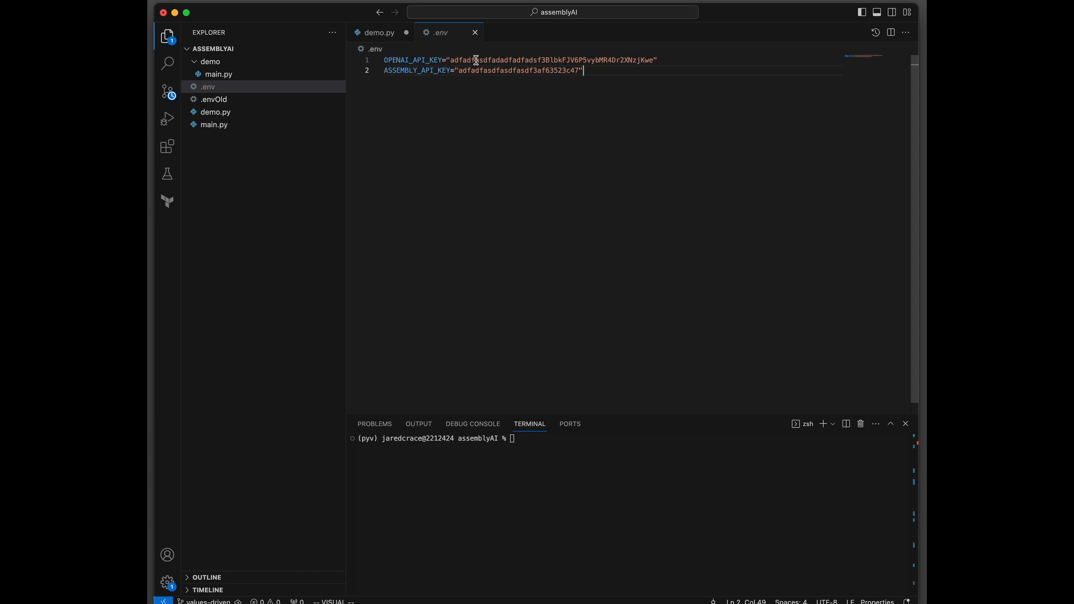
mouse_move(394, 89)
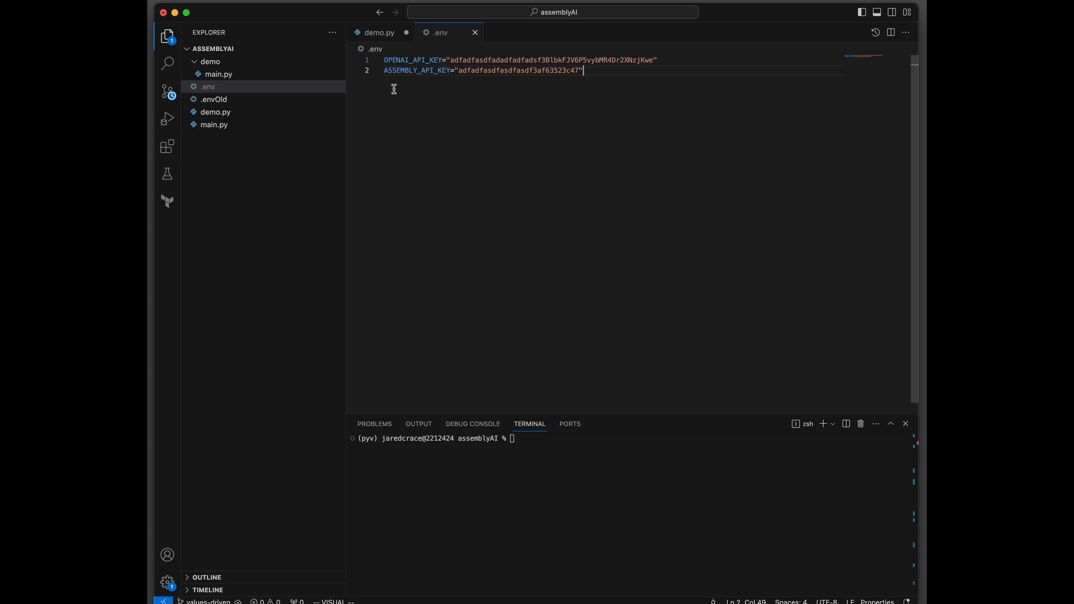
mouse_move(492, 76)
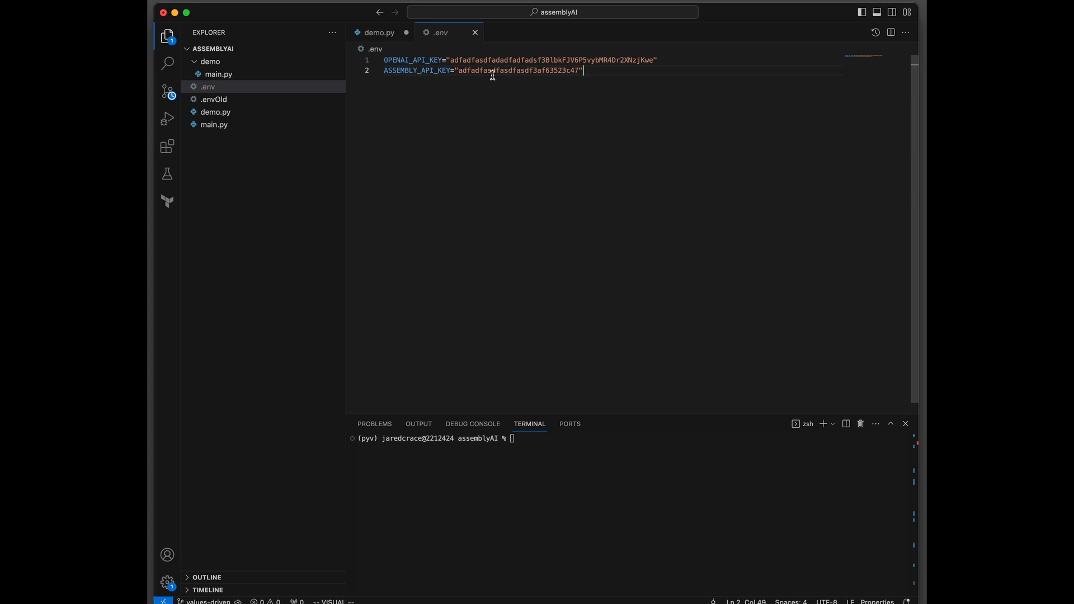
mouse_move(486, 99)
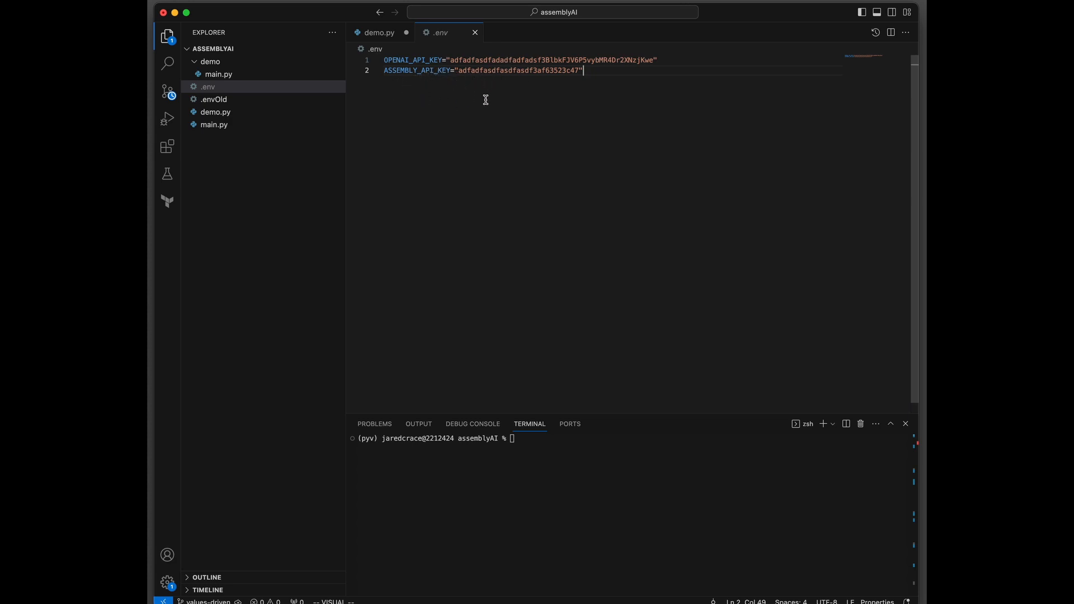
Add dotenv.load_dotenv() on line 8 of demo.py
click(381, 32)
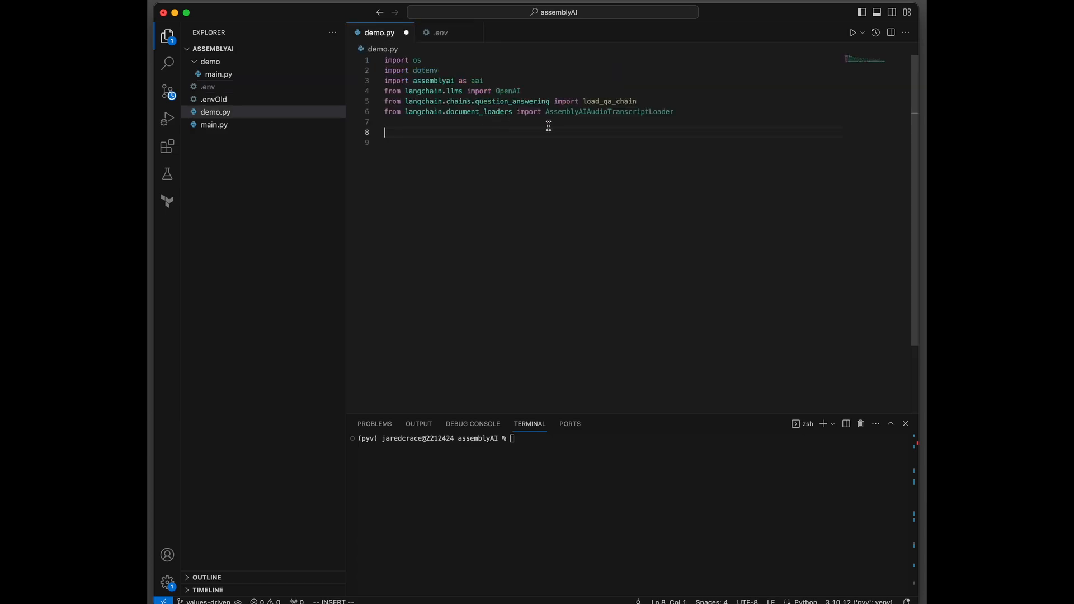
mouse_move(558, 124)
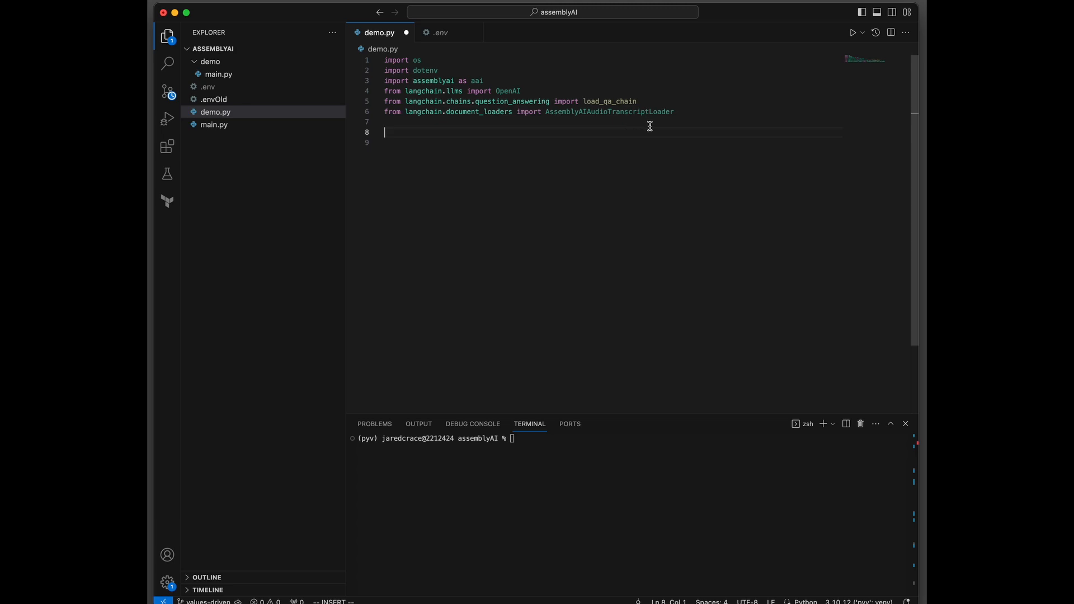
text(dotenv.load_dotenv())
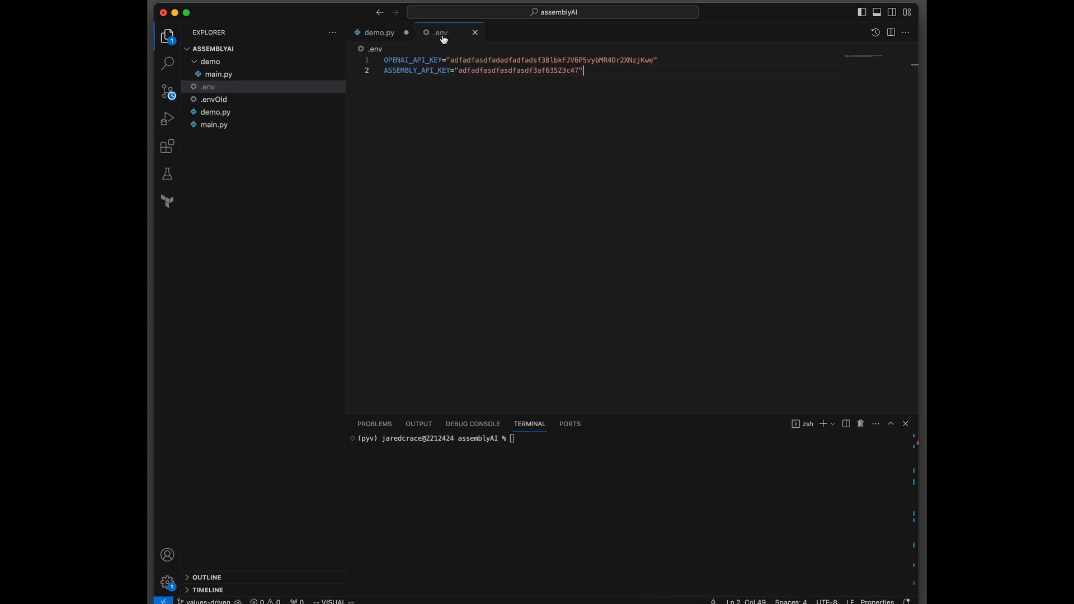
Add aai.settings.api_key = os.environ['ASSEMBLY_API_KEY'] below the load_dotenv line in demo.py
click(379, 32)
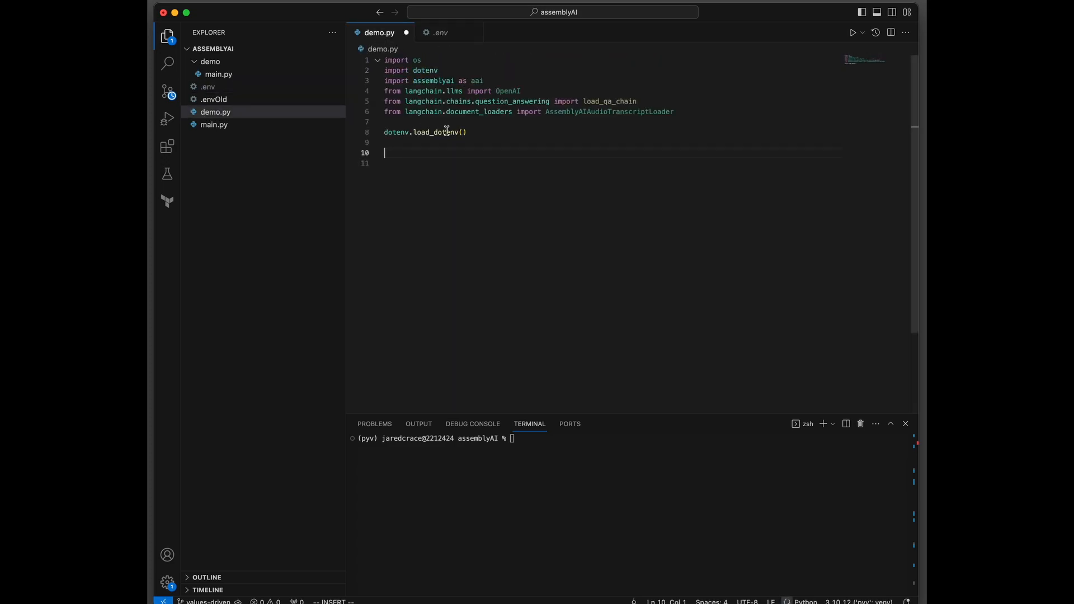
text(aai.settings.api_key = os.environ['ASSEMBLY_API_KEY'])
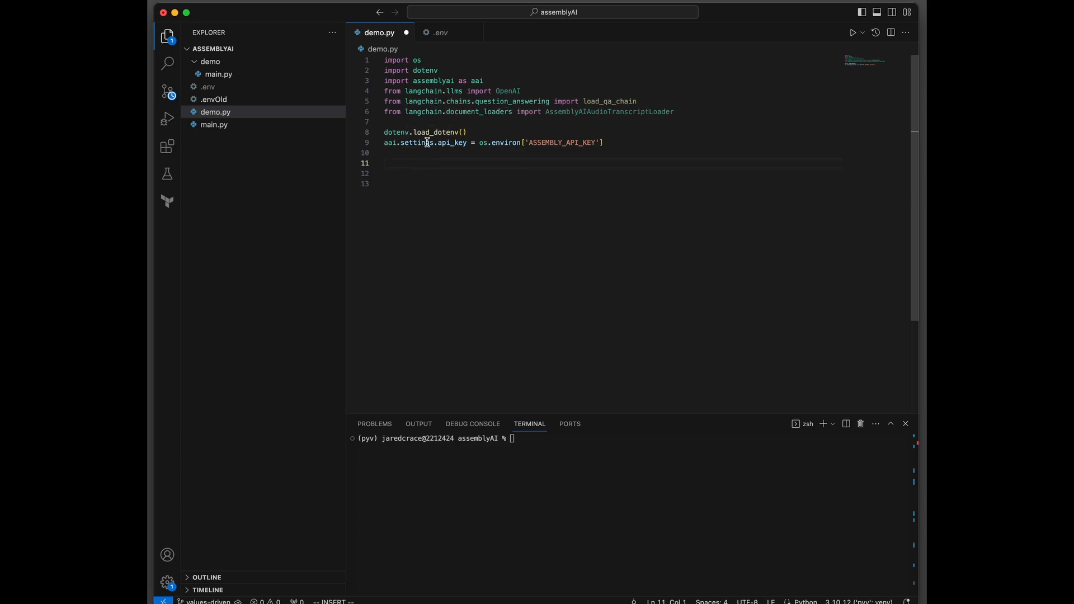
mouse_move(425, 159)
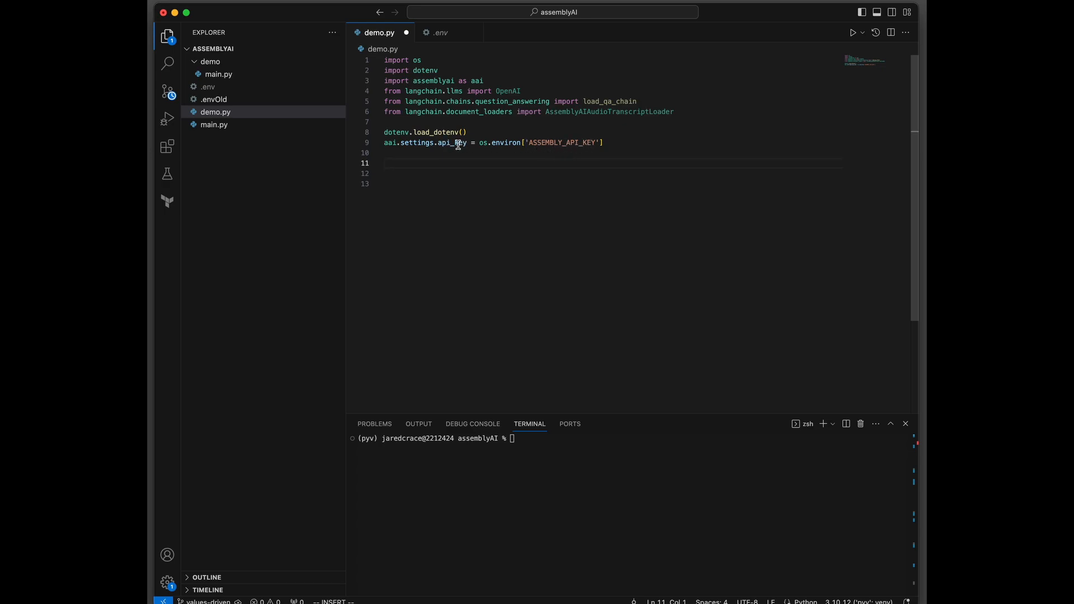
text(FILE_URL = "https://github.com/AssemblyAI-Examples/audio-examples/raw/main/20230607_me_canadian_wildfires.mp3")
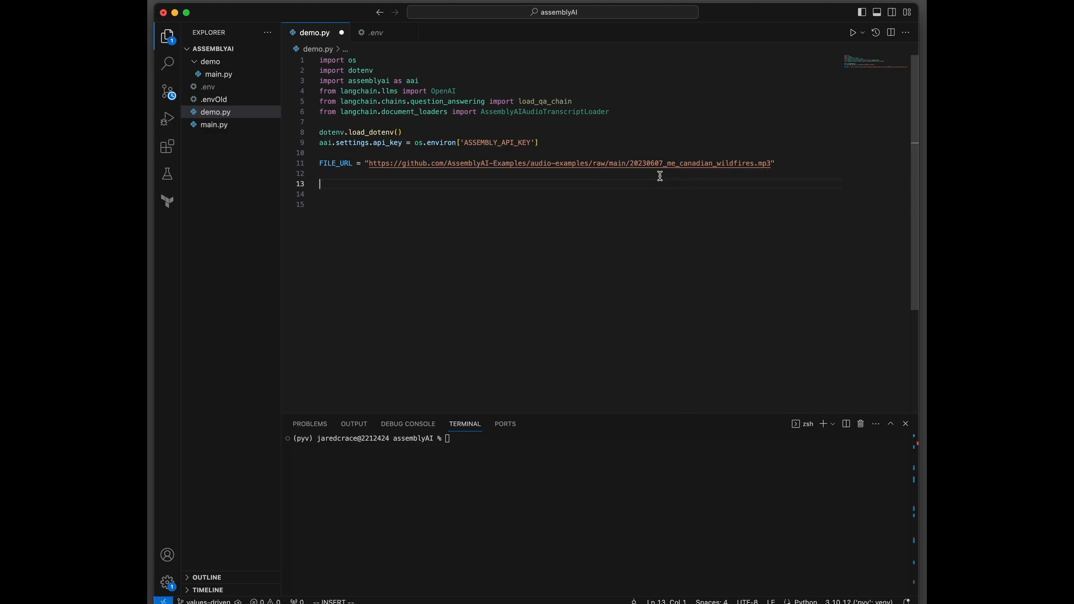
mouse_move(482, 167)
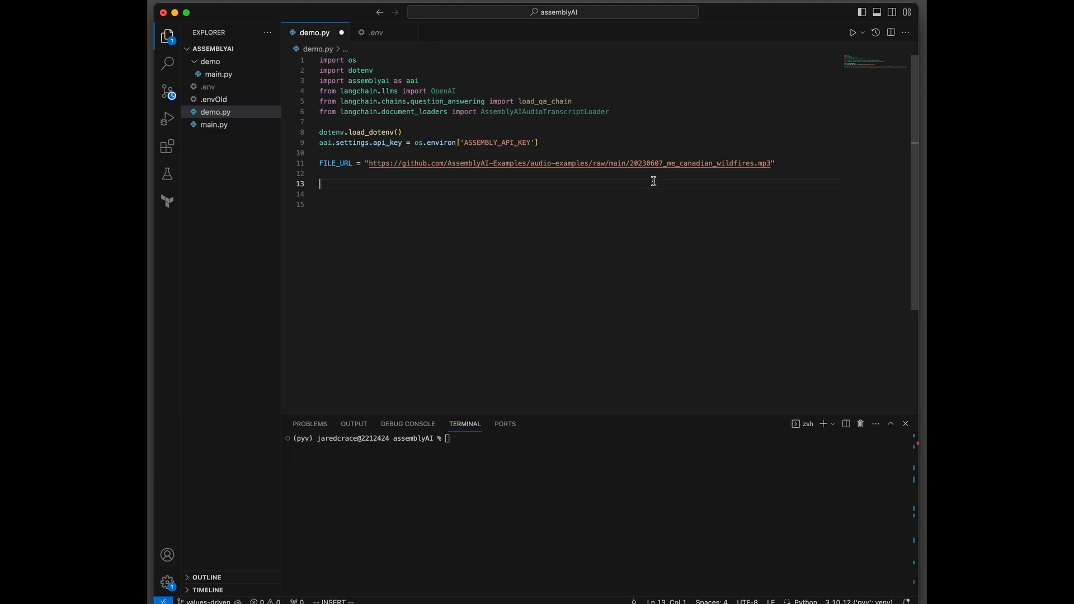
mouse_move(597, 174)
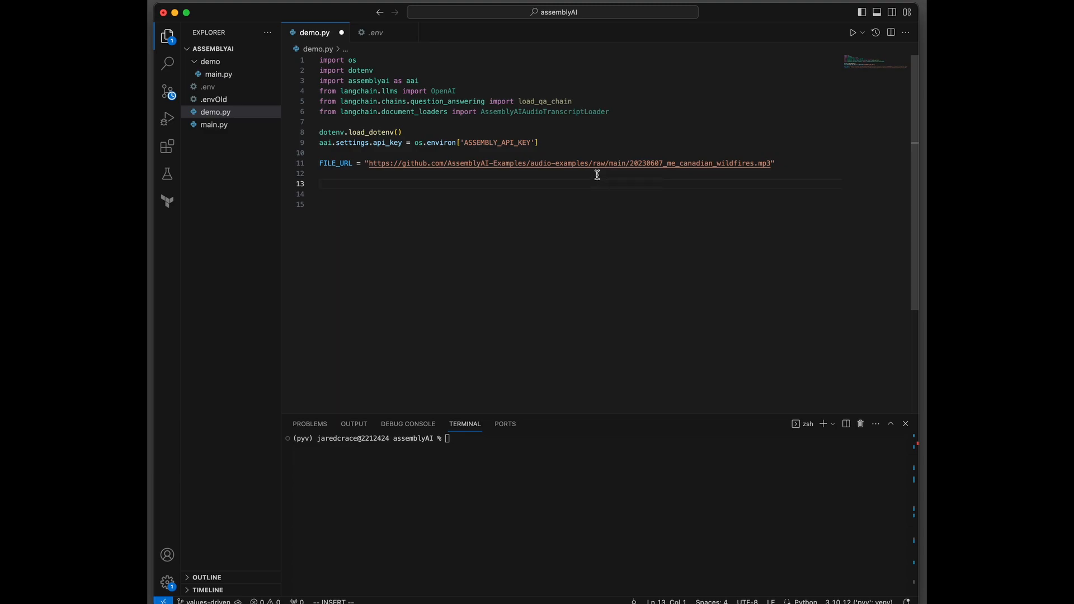
mouse_move(474, 199)
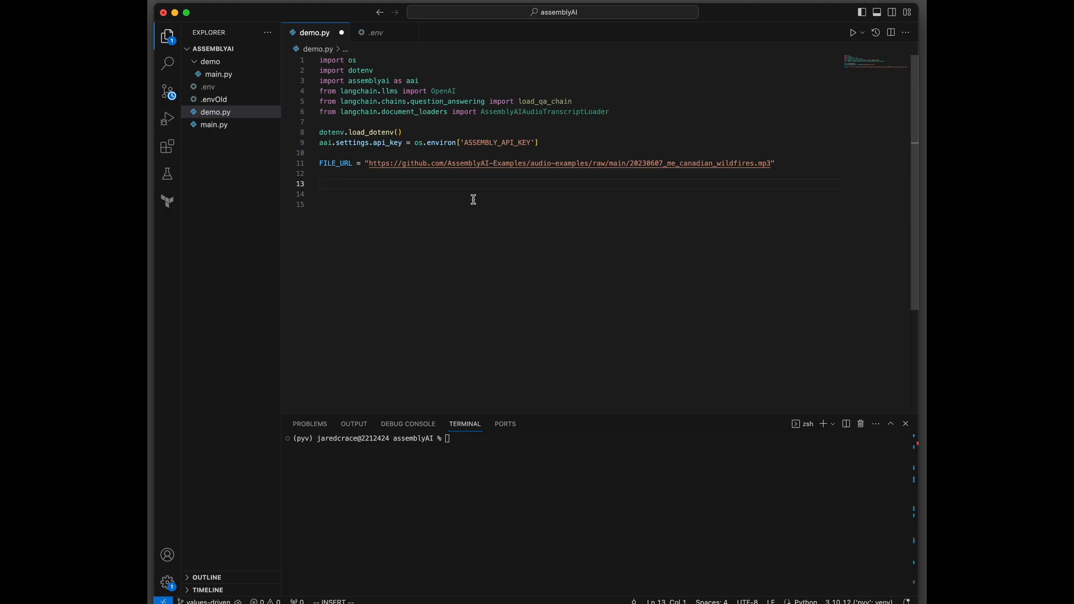
Add transcriber = aai.Transcriber() and transcript = transcriber.transcribe(FILE_URL) to demo.py
text(transcriber = aai.Transcriber())
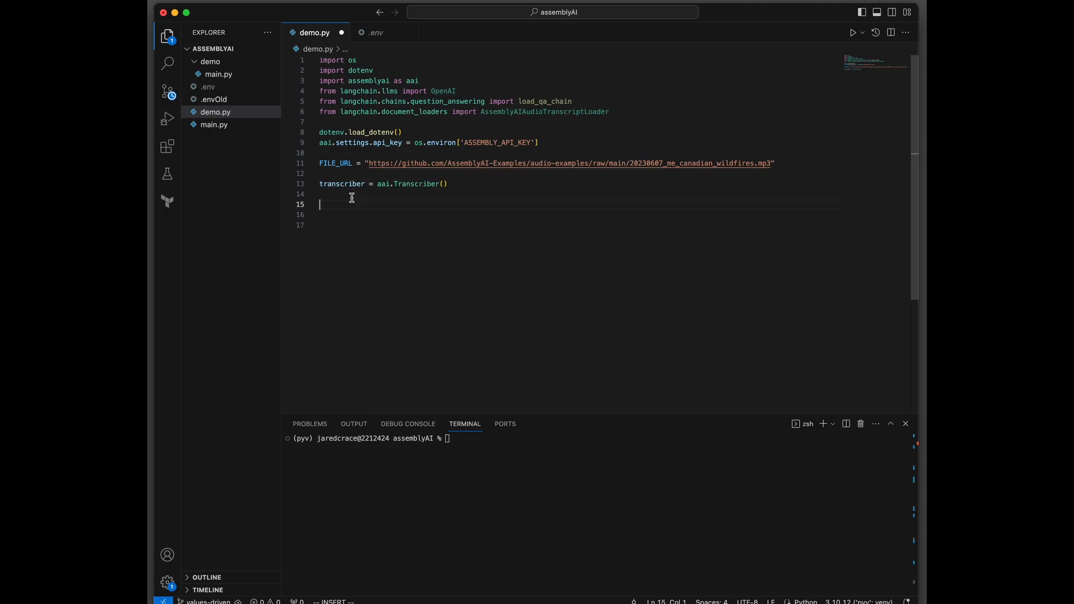
mouse_move(427, 184)
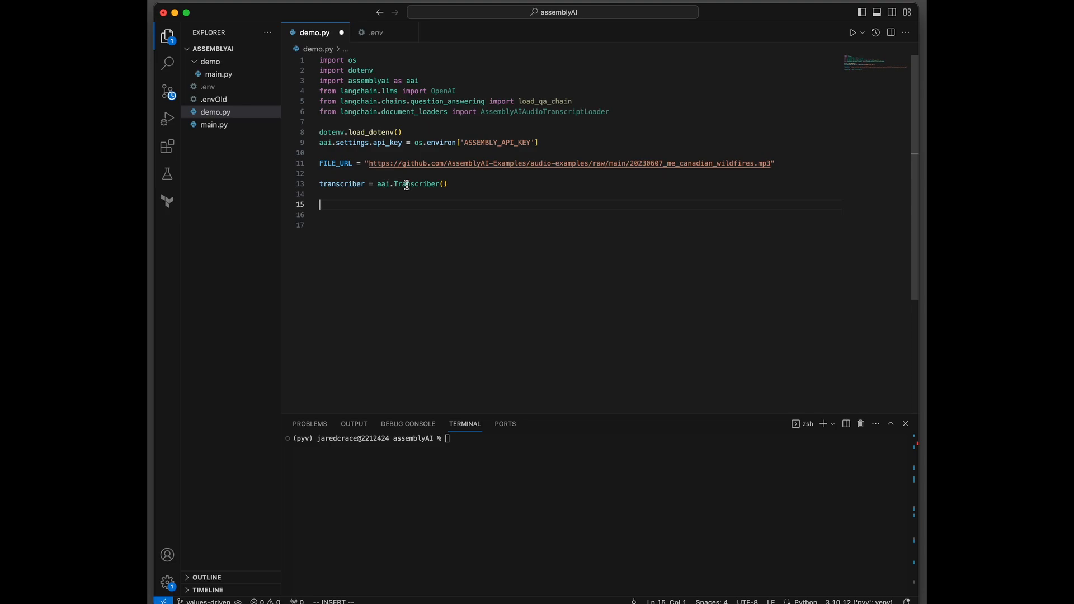
text(transcript = transcriber.transcribe(FILE_URL))
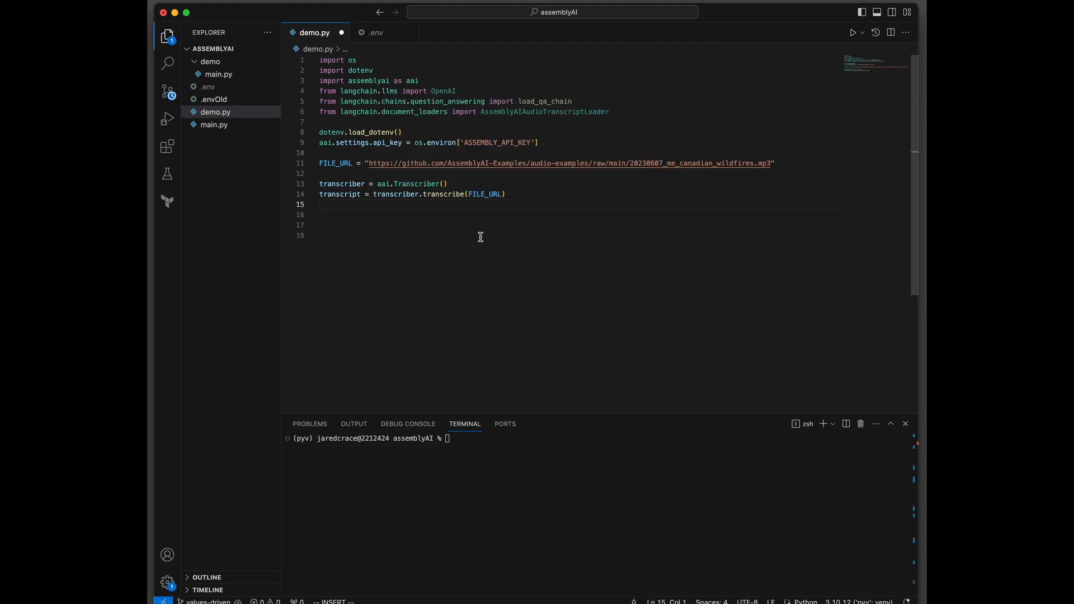
mouse_move(459, 205)
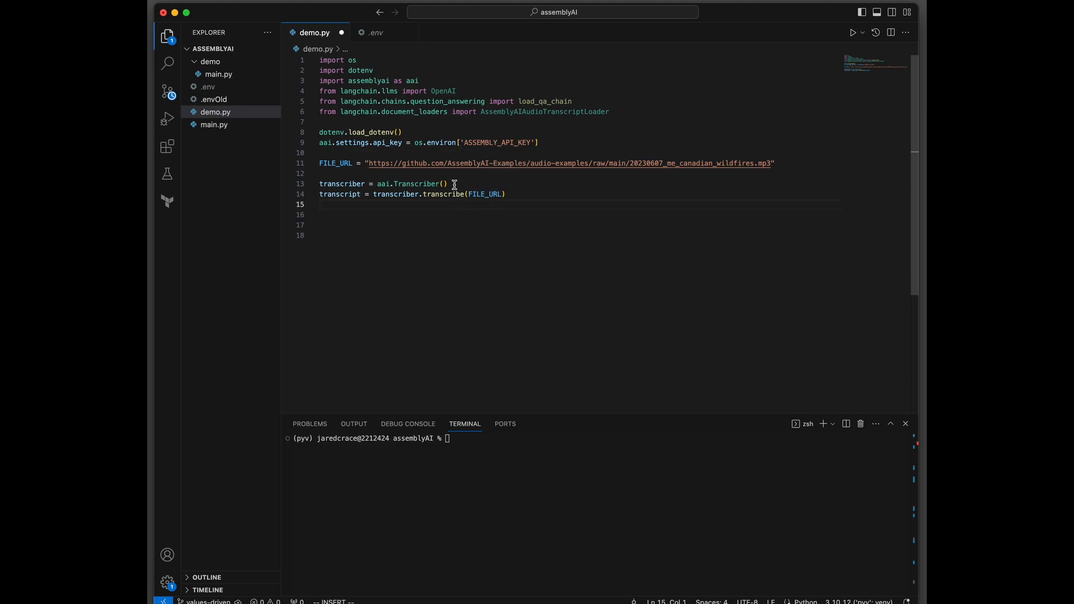
mouse_move(564, 200)
text(print(transcript.text))
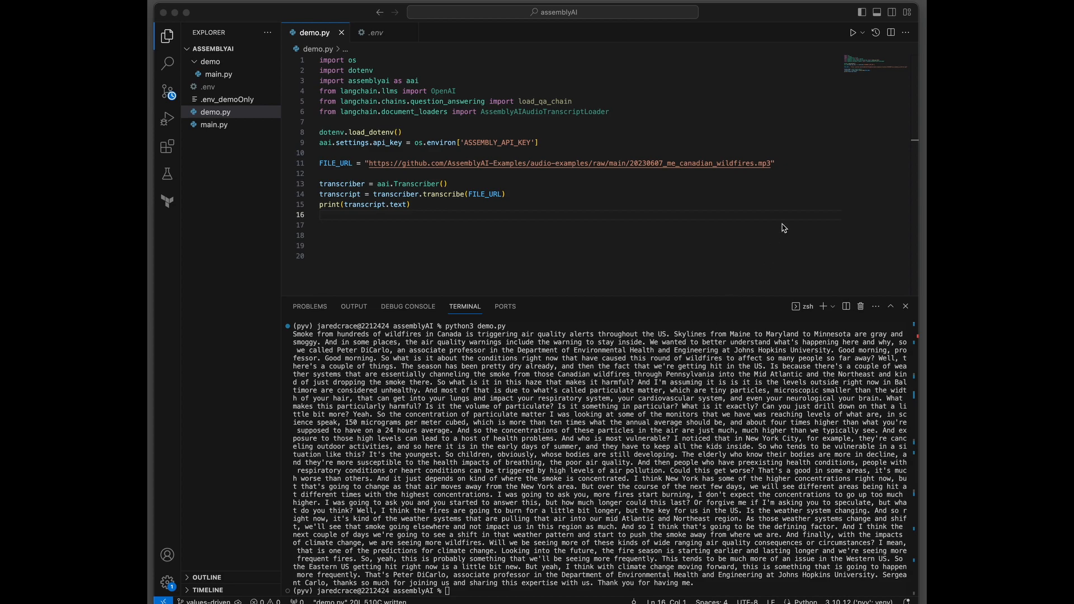
mouse_move(527, 556)
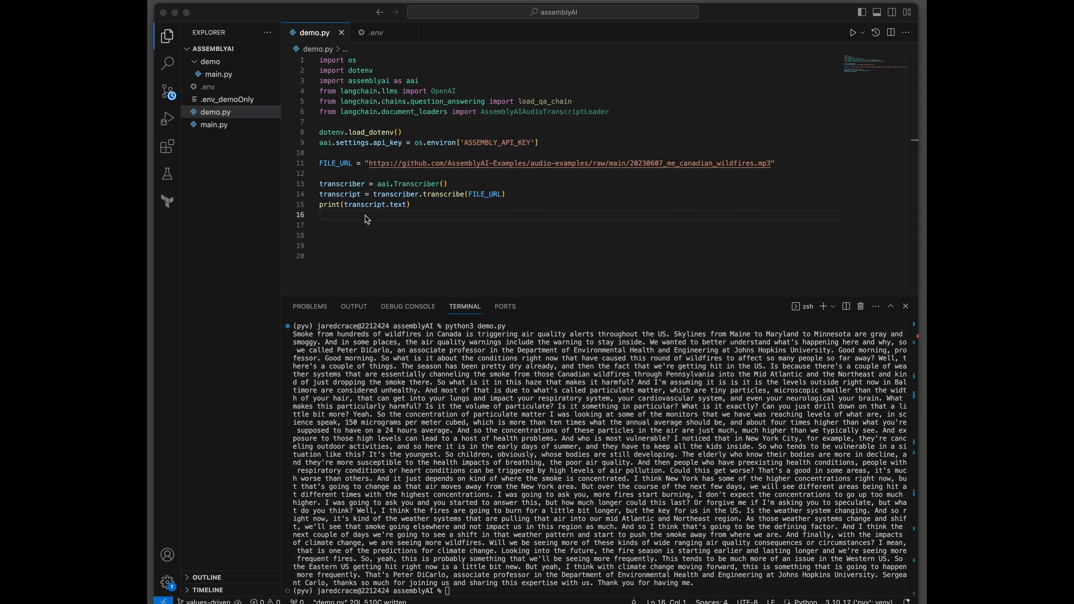
Add loader = AssemblyAIAudioTranscriptLoader(FILE_URL) and docs = loader.load() on lines 17–18
text(loader = AssemblyAIAudioTranscriptLoader(FILE_URL))
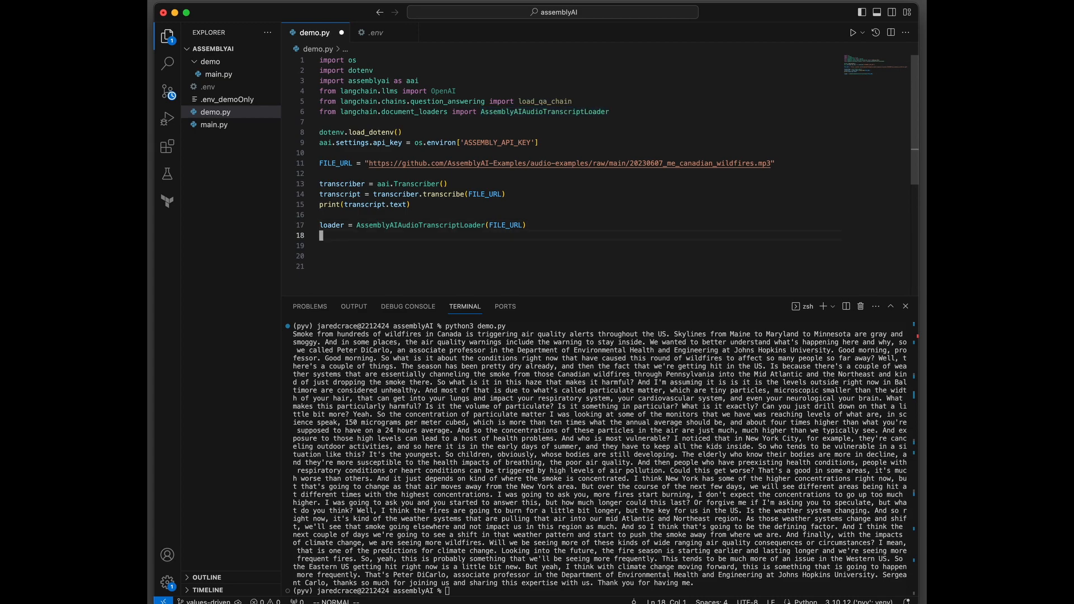
text(docs = loader.load())
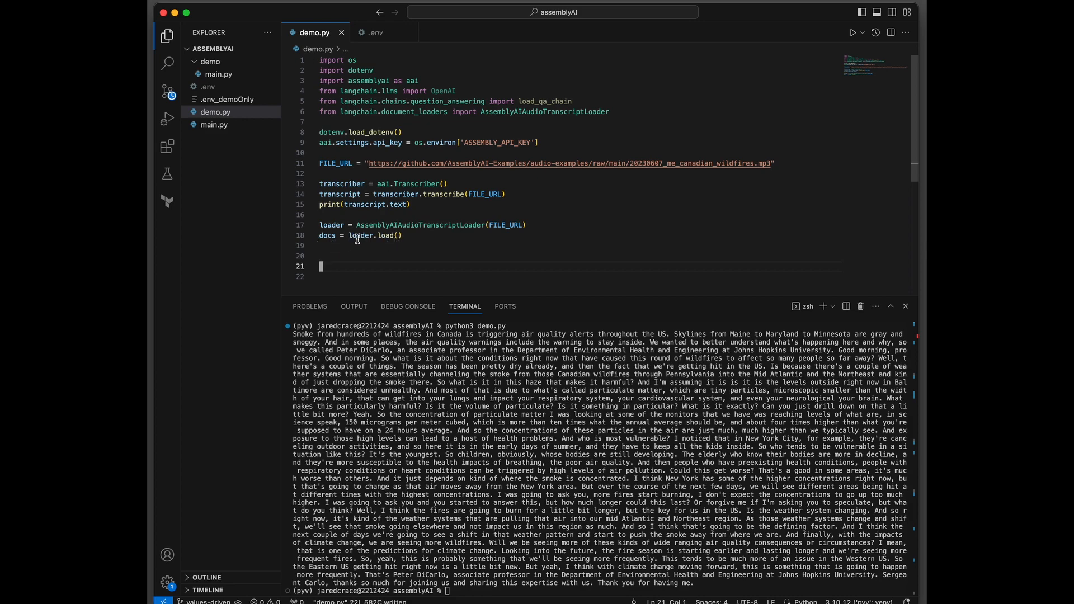
mouse_move(331, 248)
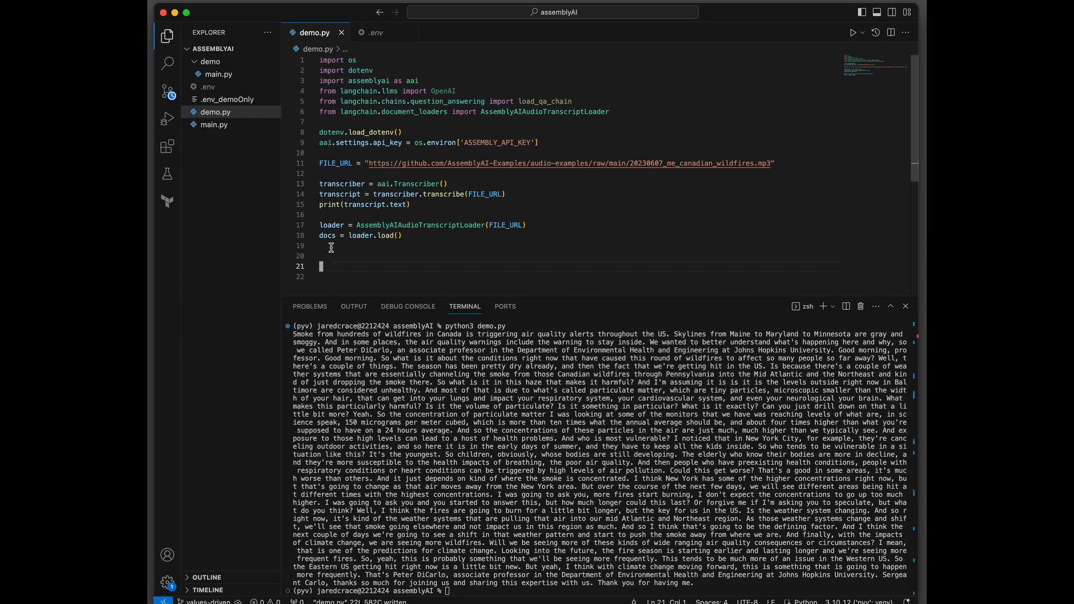
Add llm = OpenAI() and a stuff-type qa_chain via load_qa_chain on lines 20–21
text(llm = OpenAI())
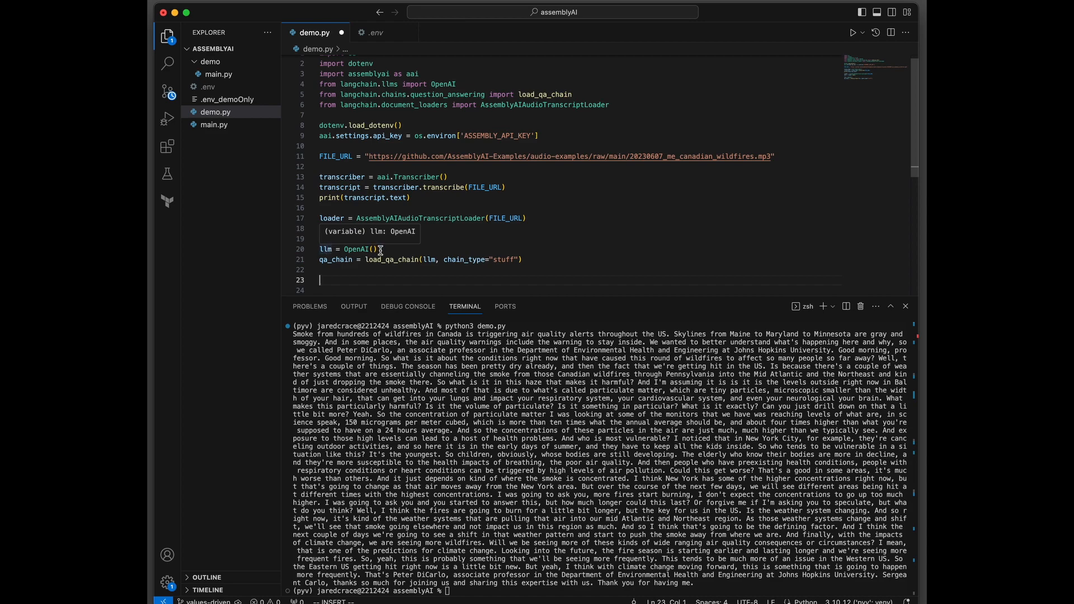
text(docs = loader.load())
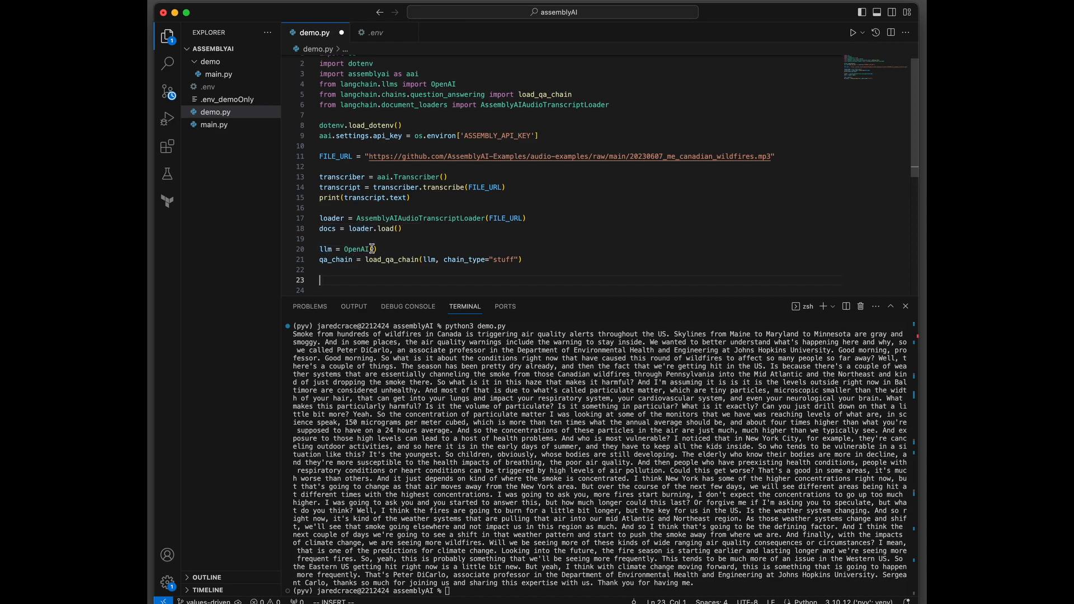
mouse_move(397, 247)
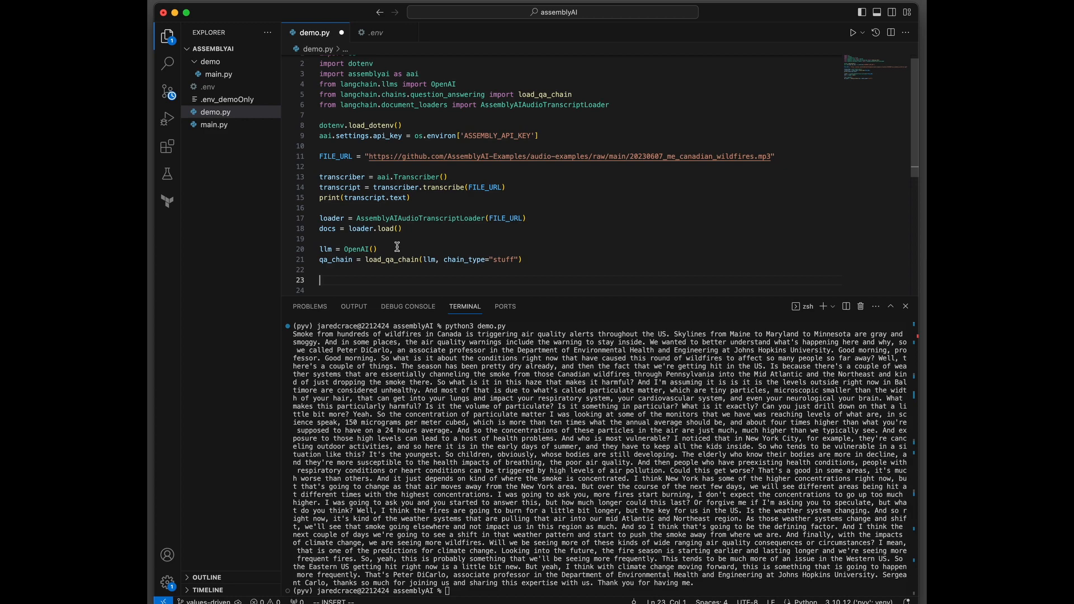
mouse_move(387, 274)
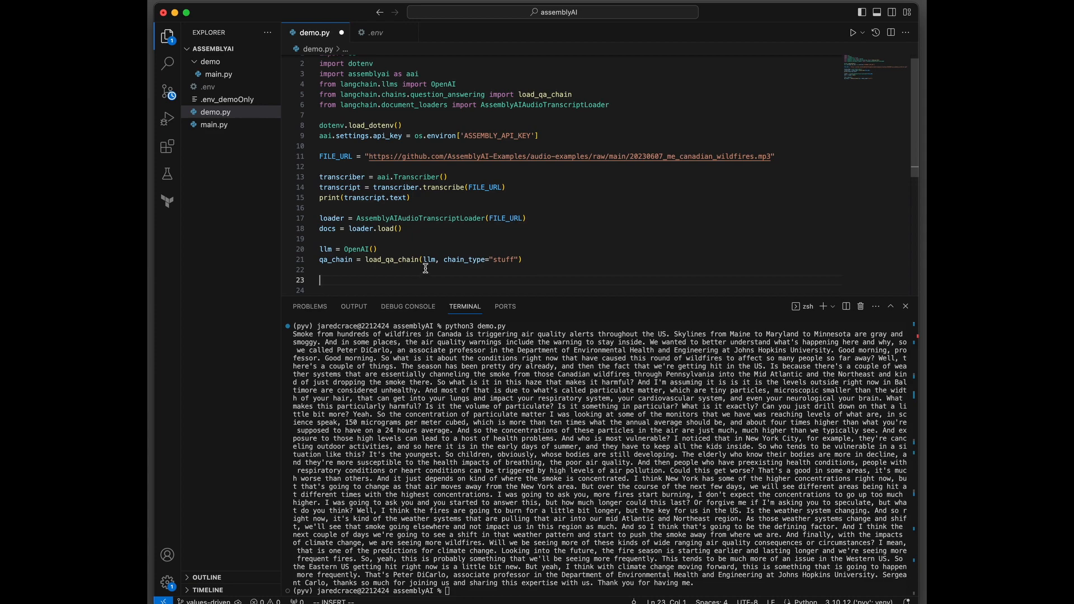
mouse_move(353, 248)
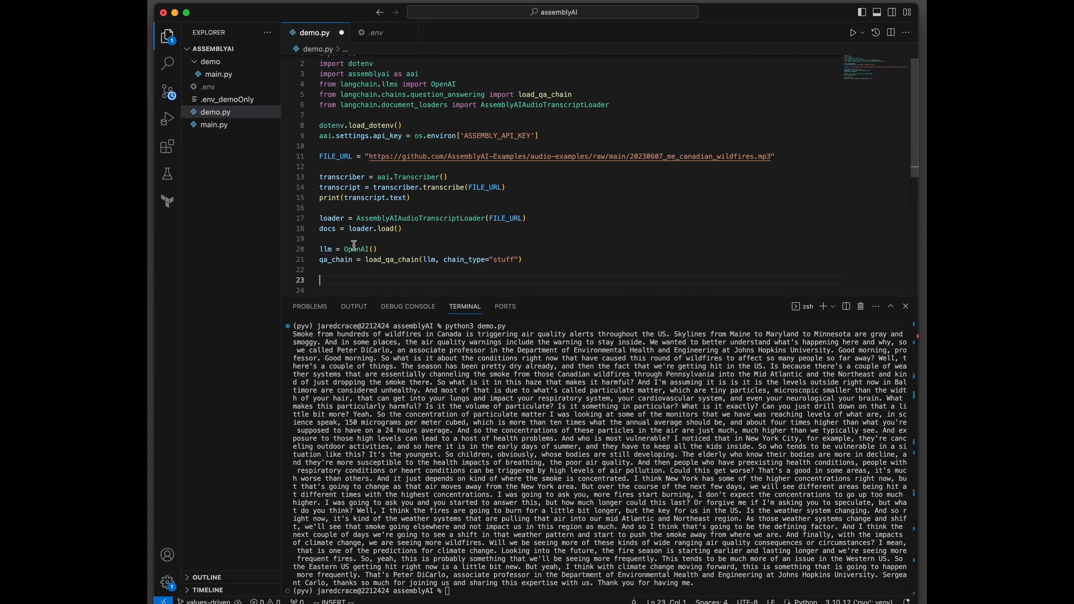
mouse_move(516, 267)
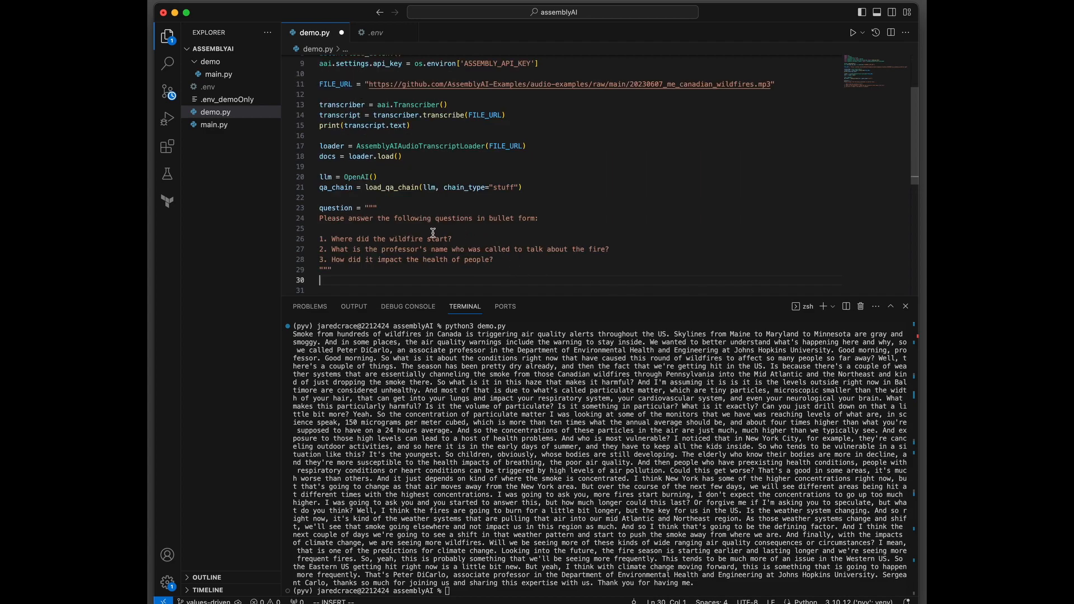
mouse_move(352, 229)
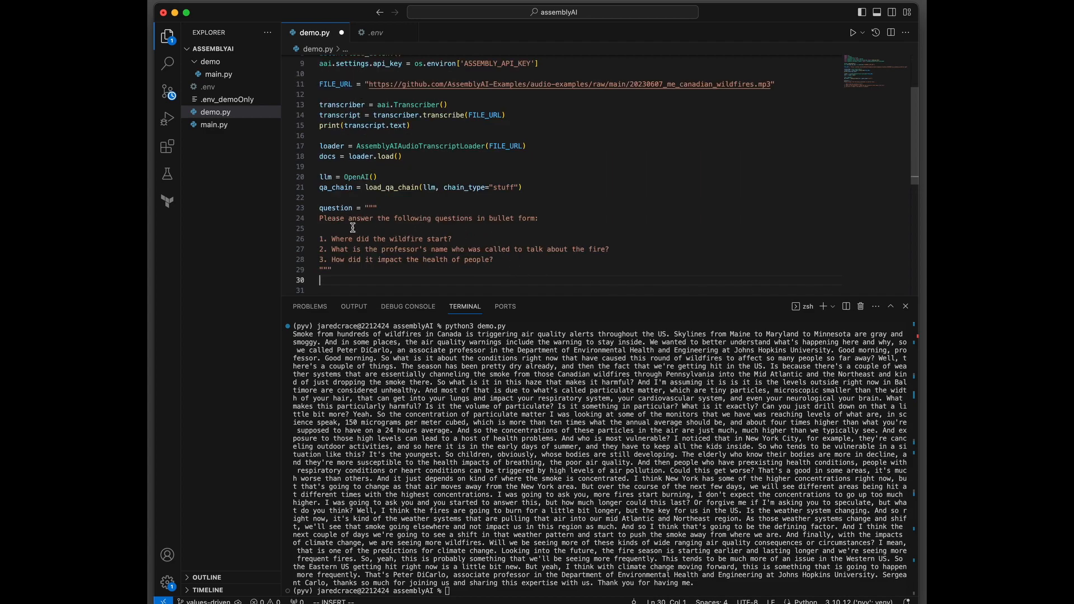
mouse_move(507, 146)
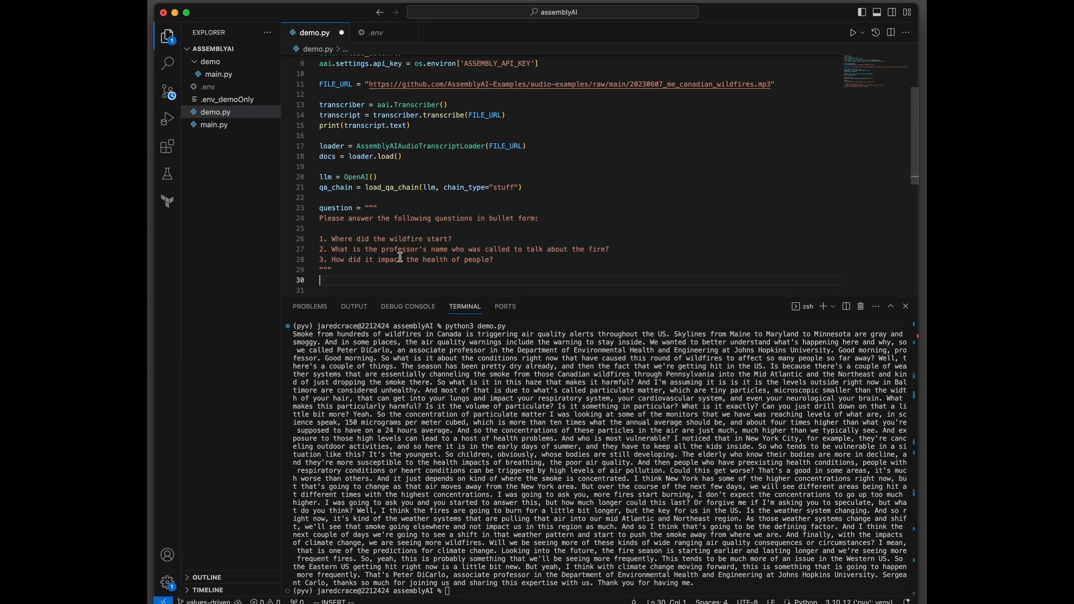
mouse_move(470, 241)
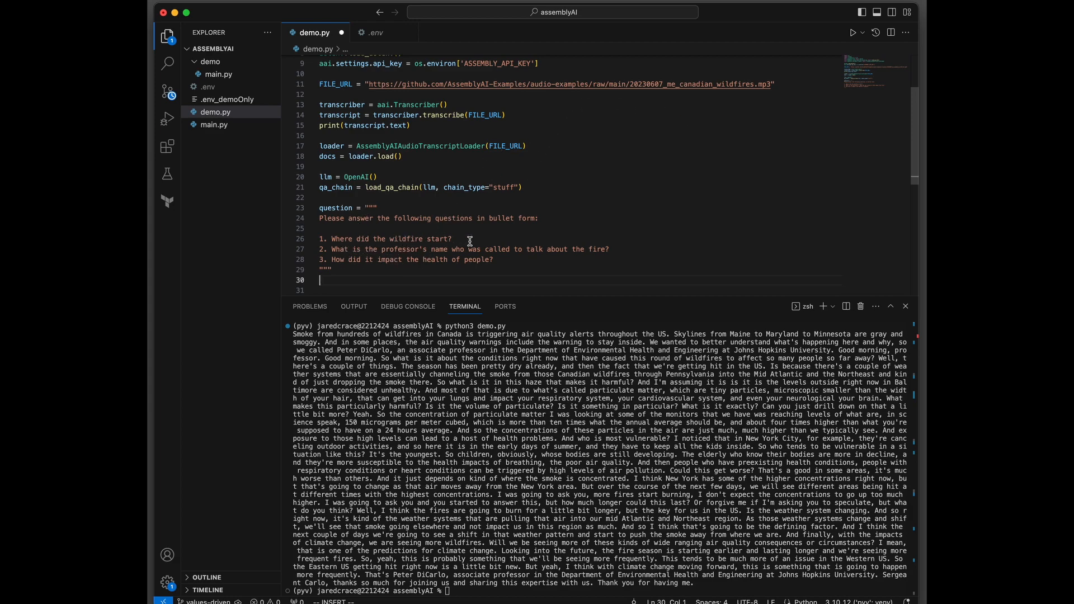
mouse_move(414, 251)
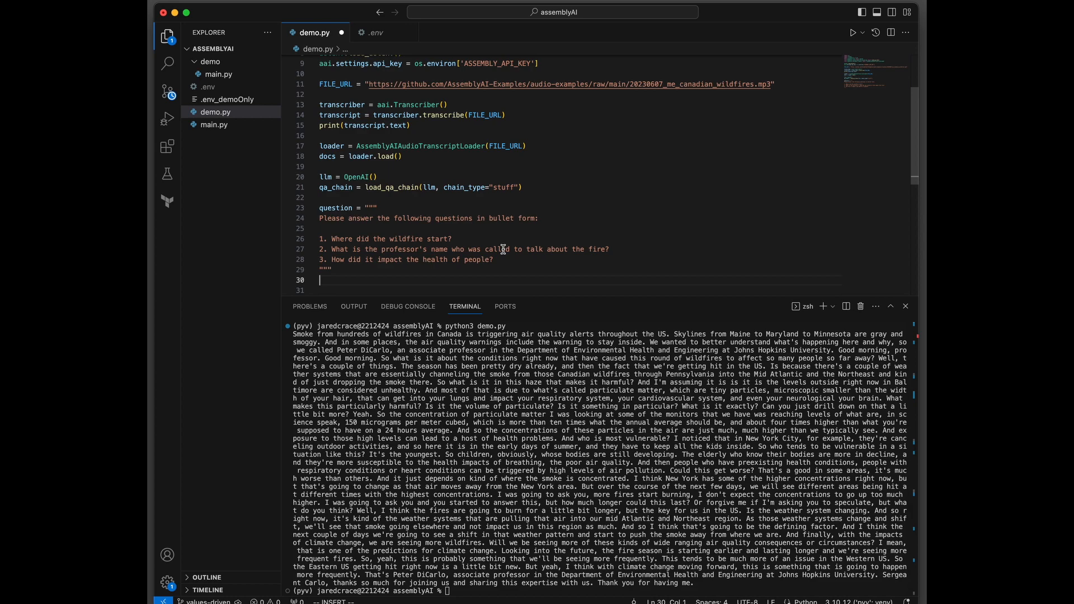
mouse_move(530, 264)
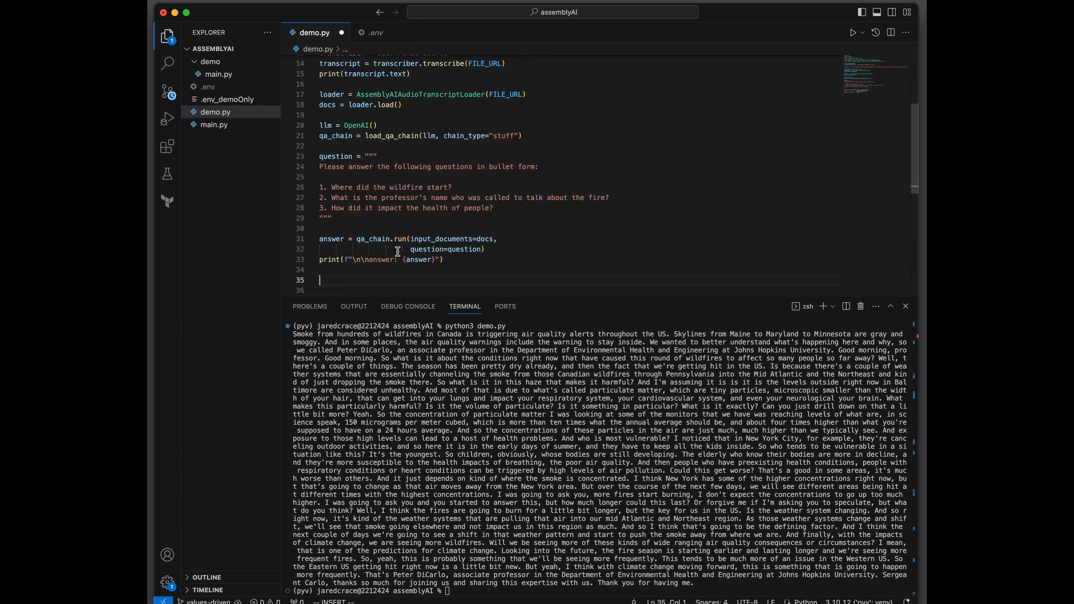
mouse_move(491, 238)
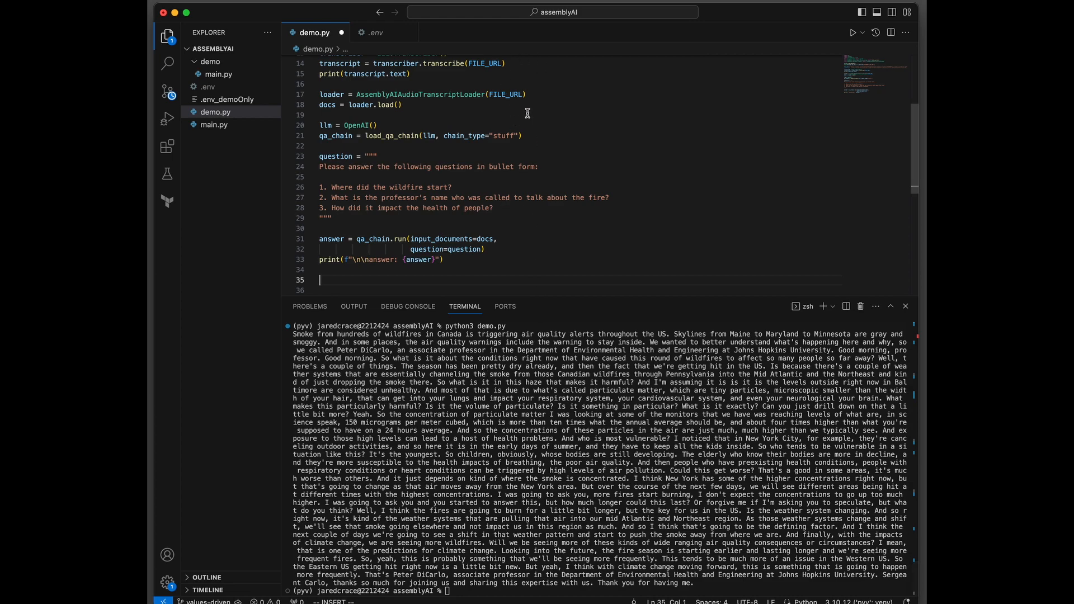
mouse_move(493, 254)
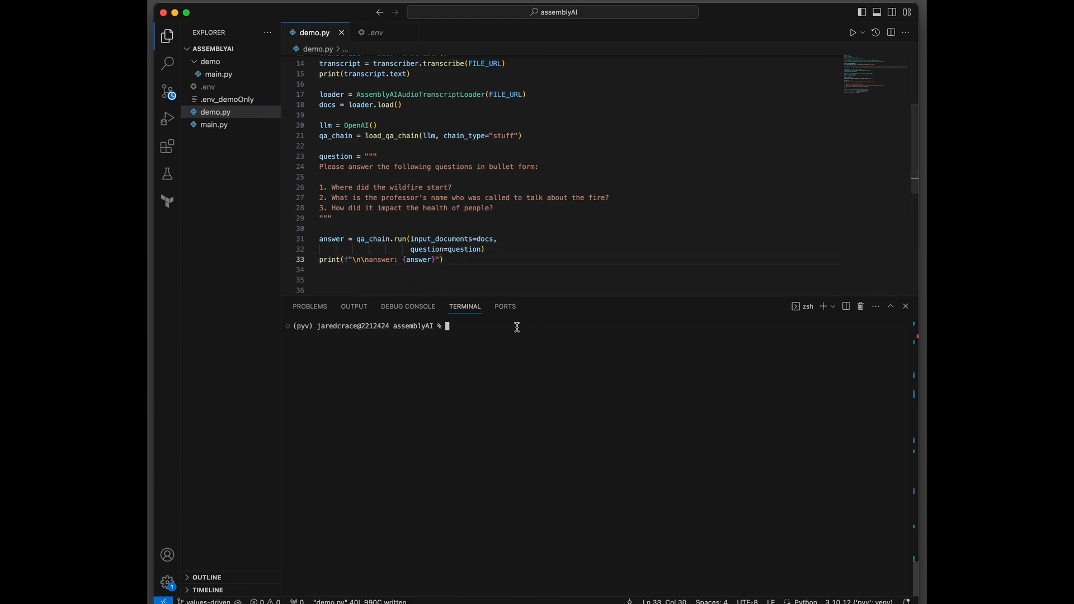
text(python3)
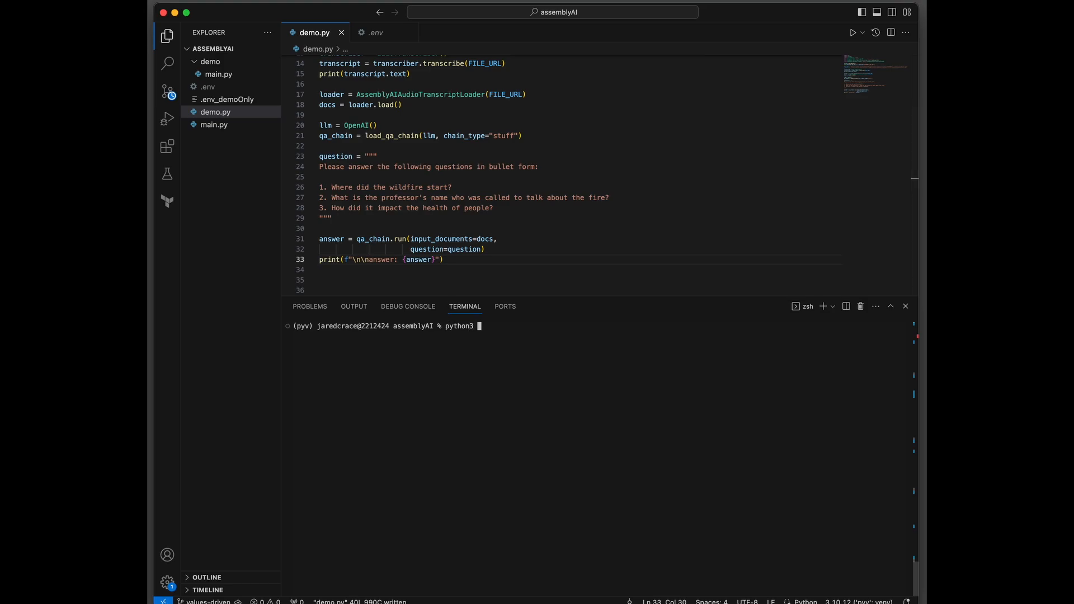
key(Enter)
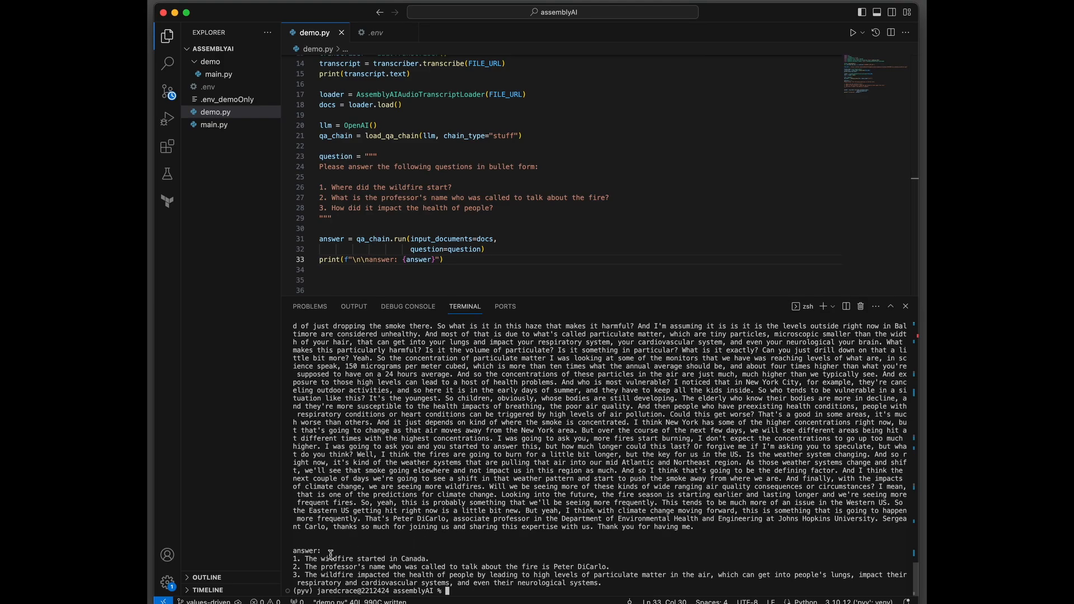
mouse_move(345, 567)
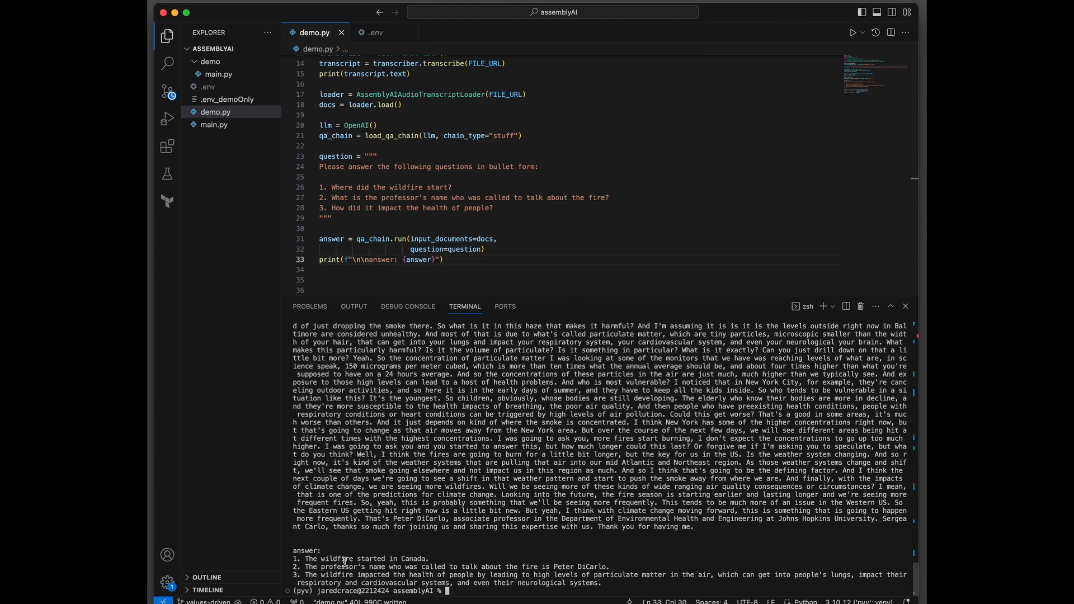